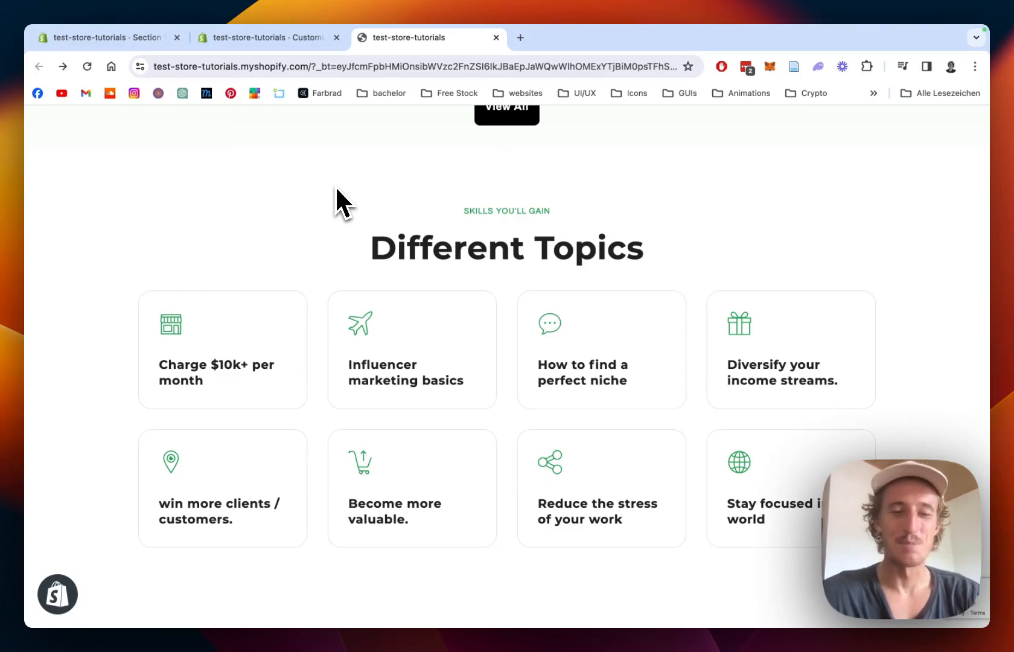
mouse_move(700, 204)
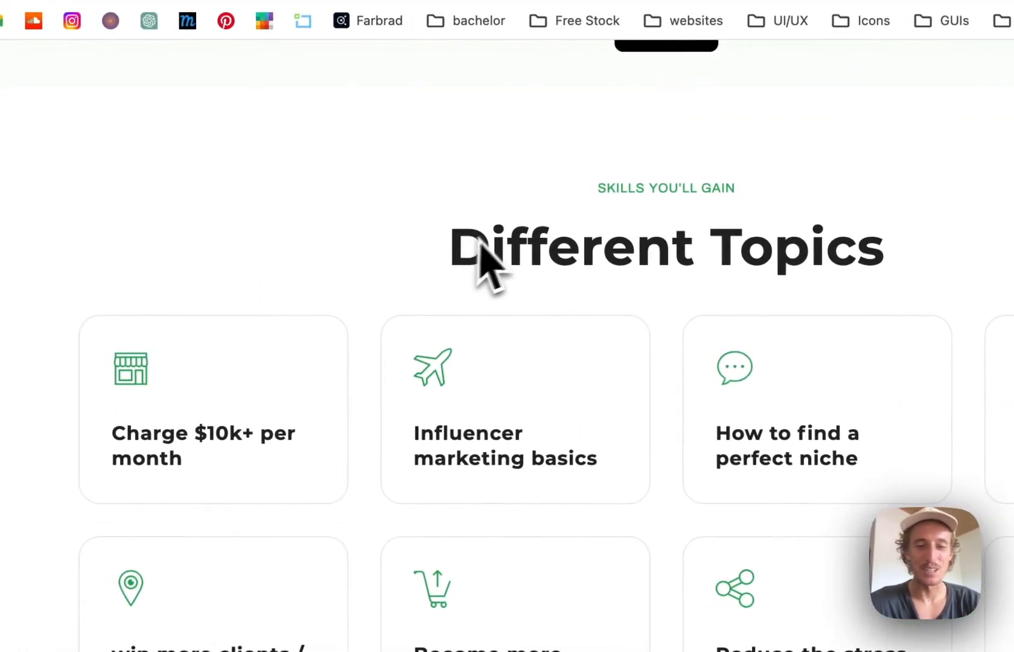
mouse_move(381, 287)
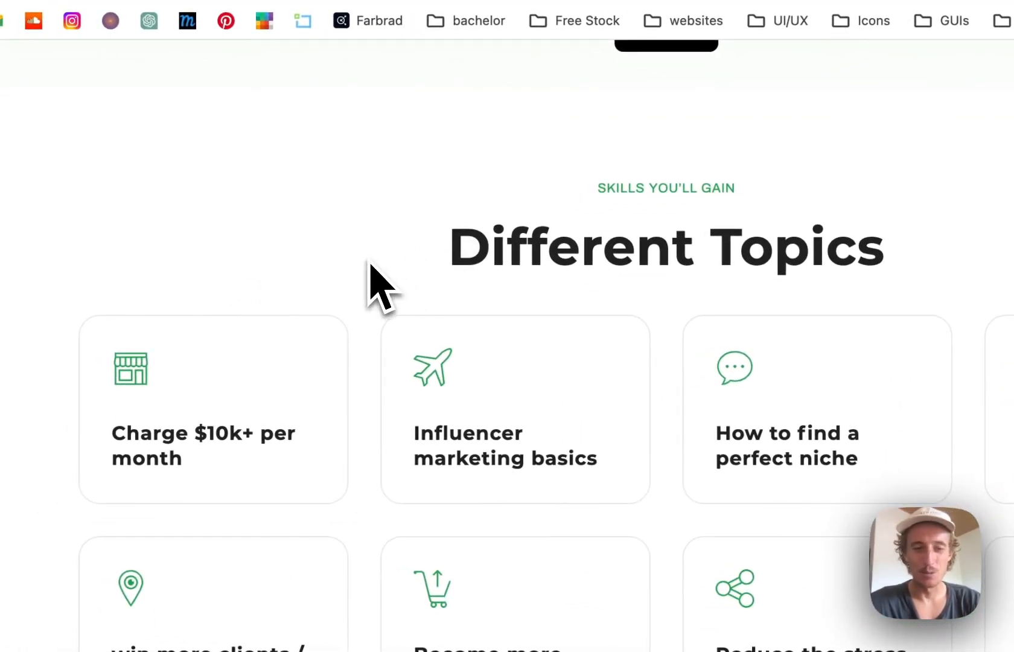
mouse_move(343, 439)
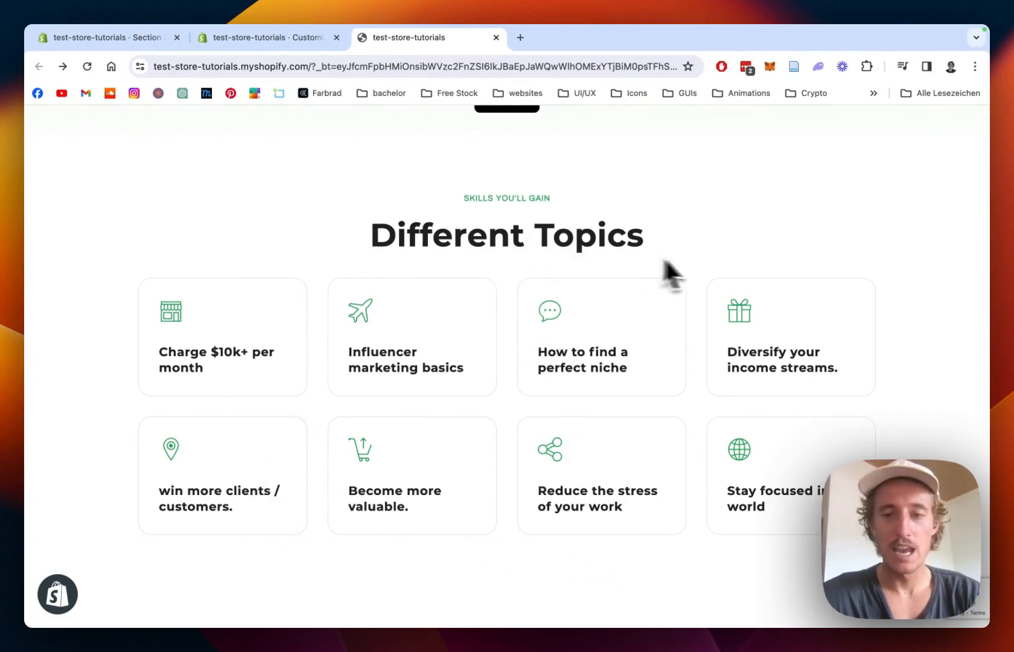
mouse_move(710, 272)
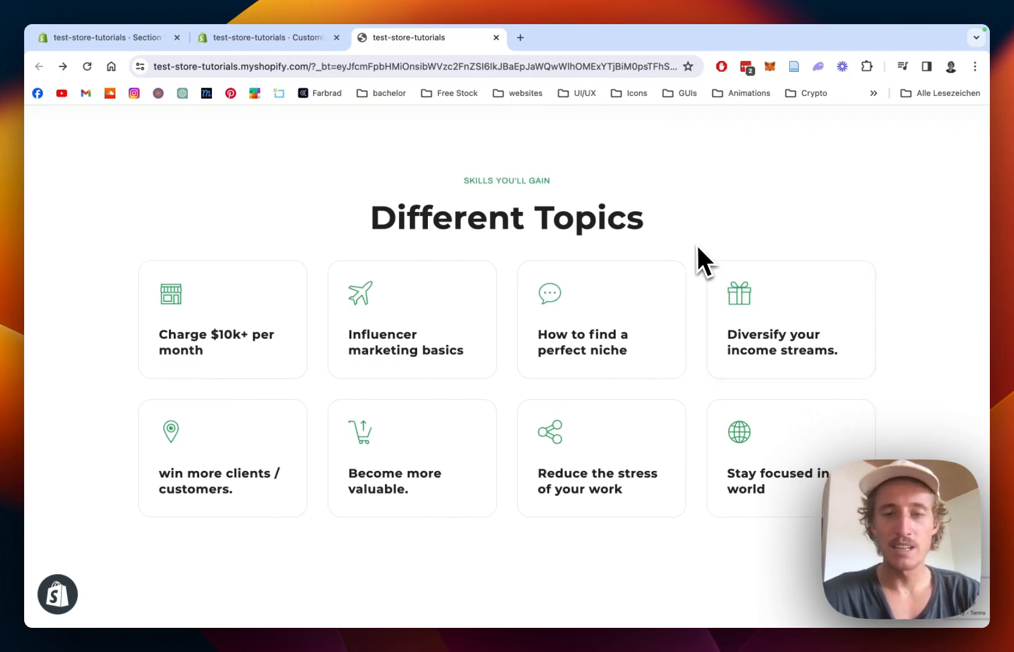
mouse_move(249, 237)
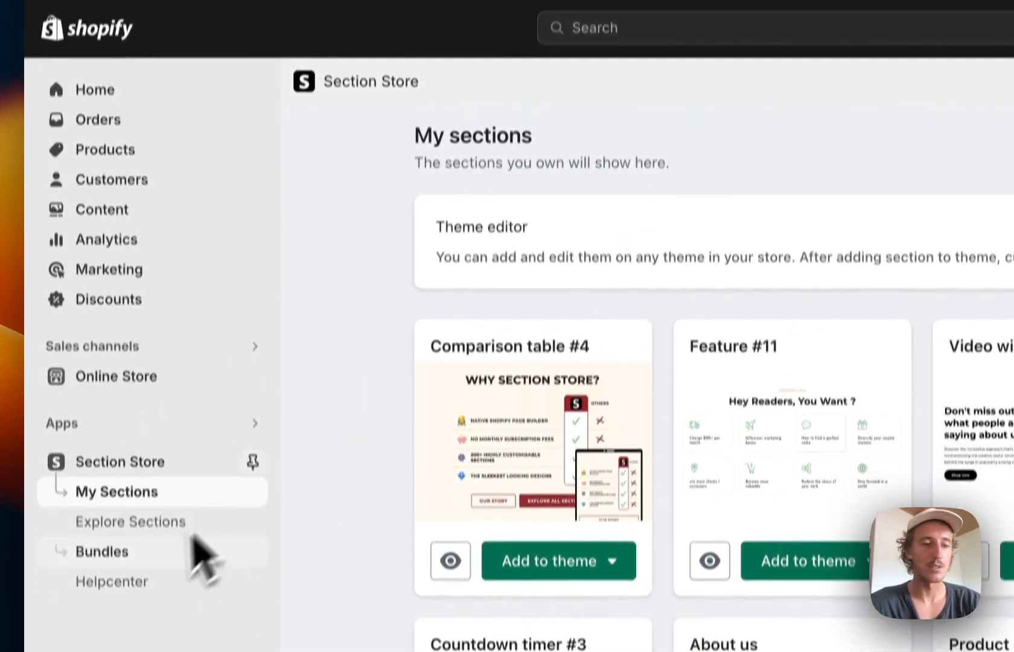
Explore Sections and search the catalogue for 'feature' so Feature #11 shows in the results.
left_click(130, 520)
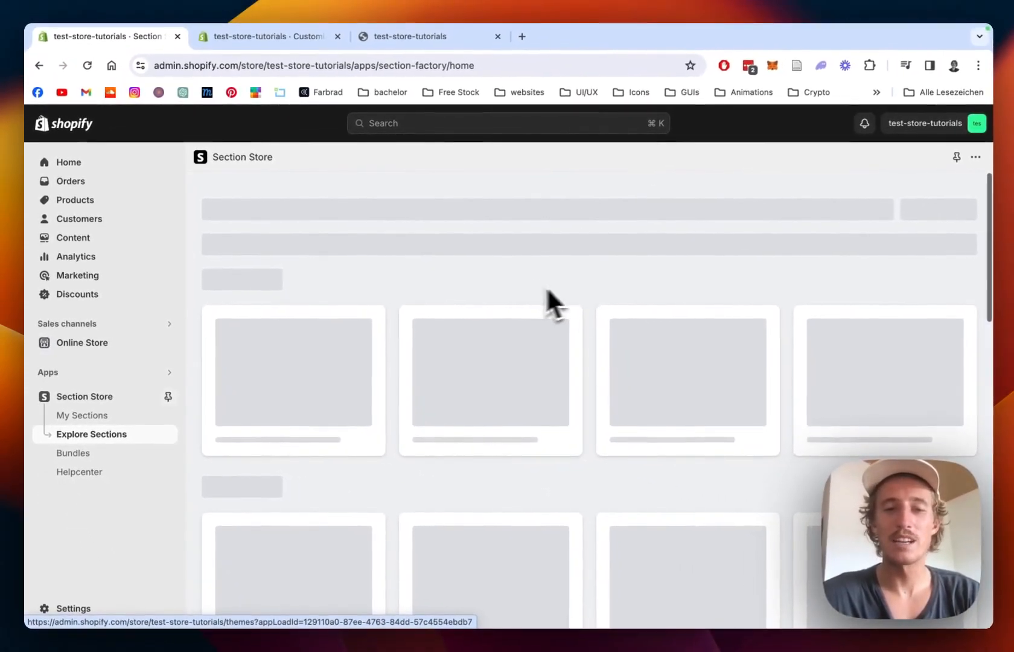
mouse_move(591, 288)
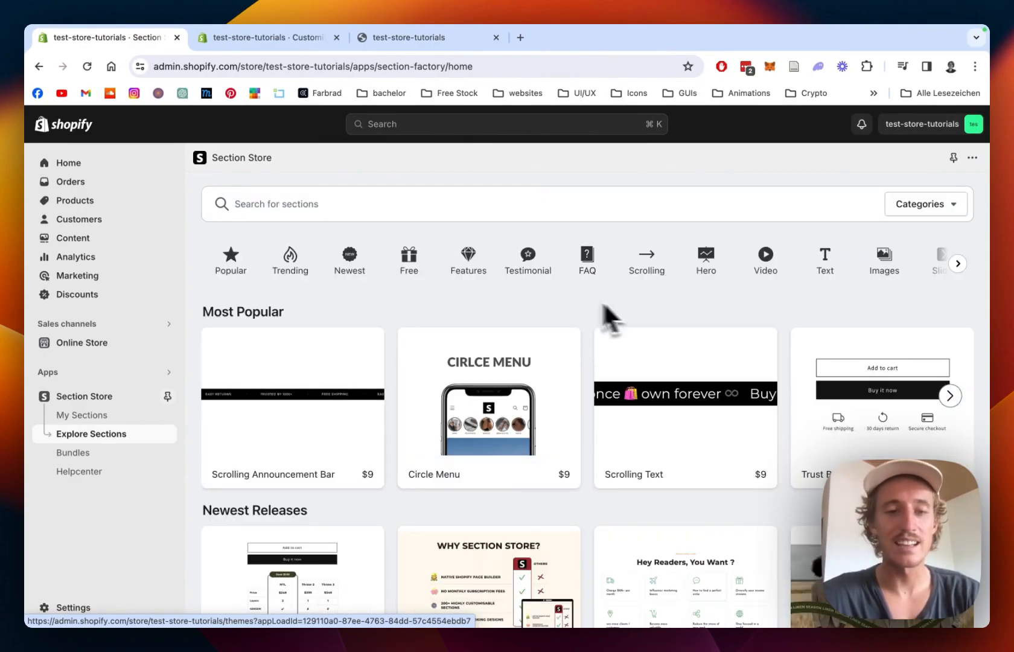
mouse_move(601, 324)
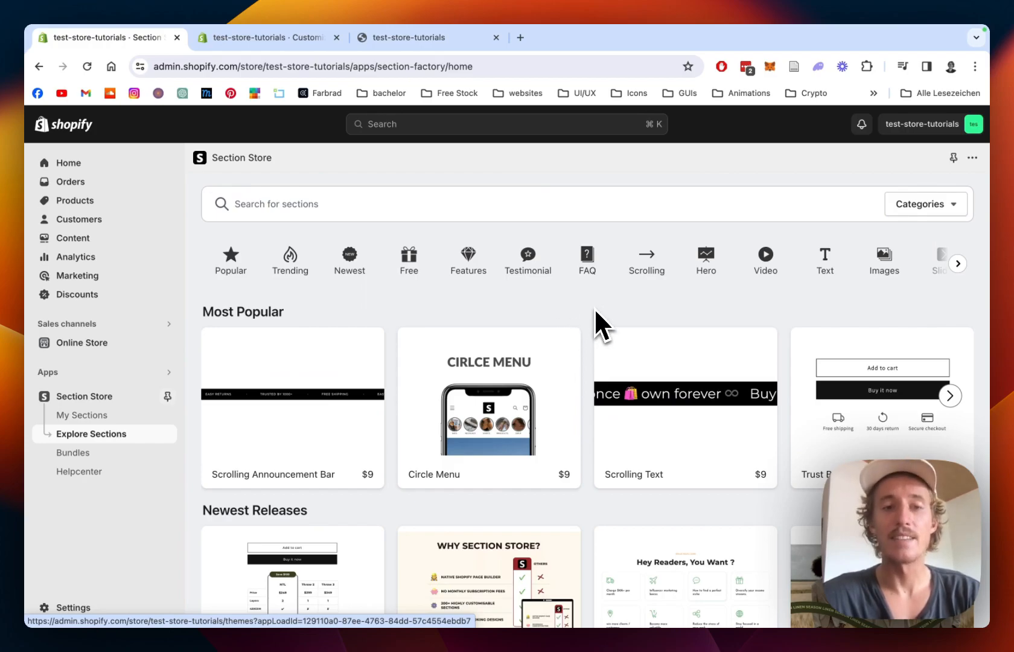
scroll("up", 3)
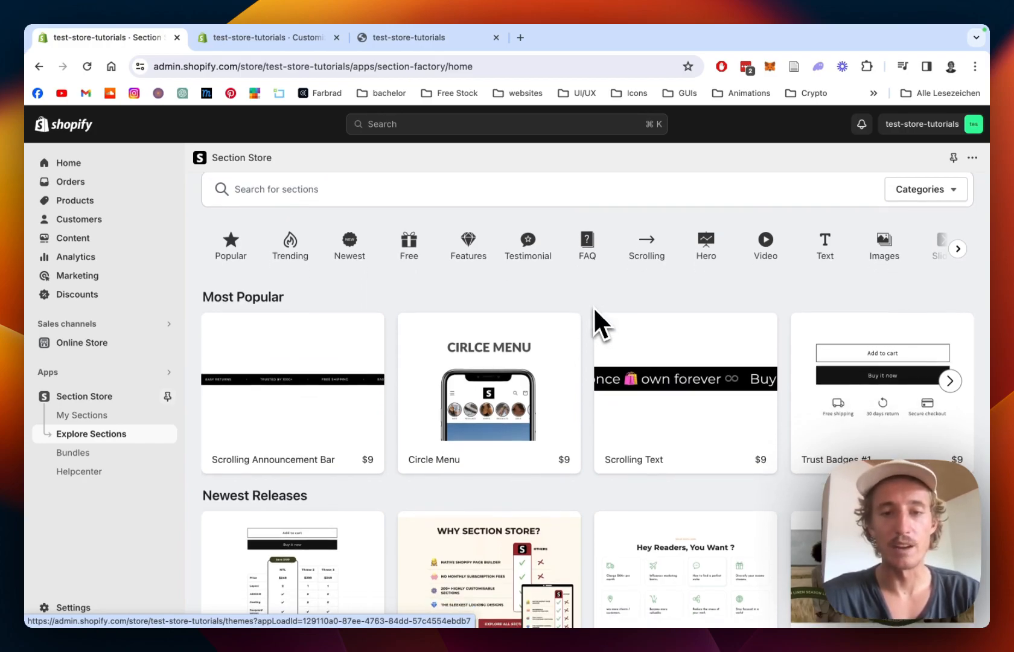
scroll("down", 3)
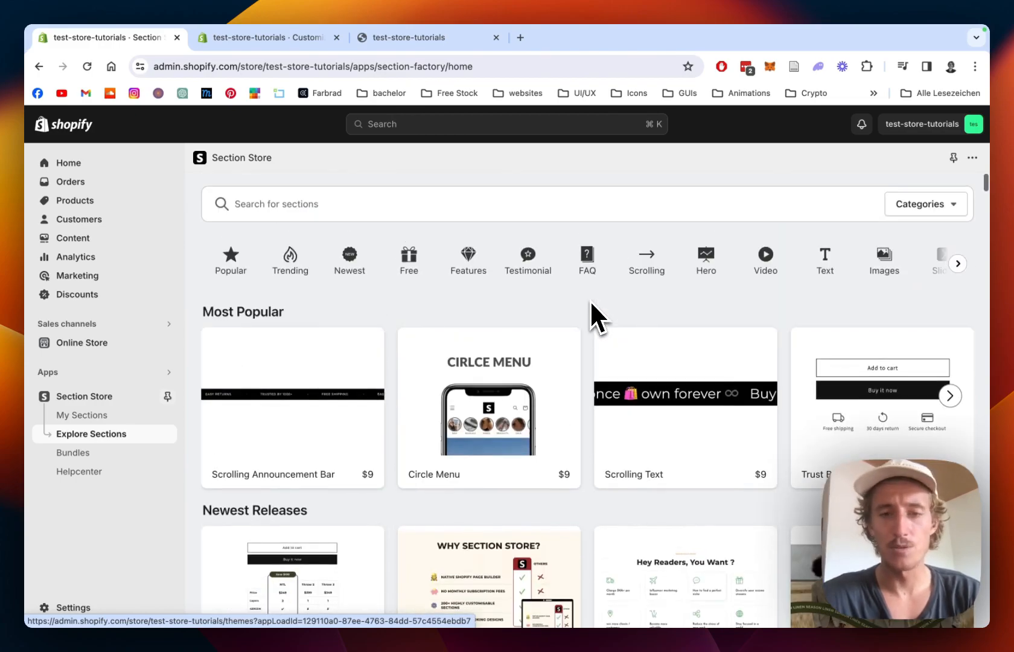
left_click(452, 204)
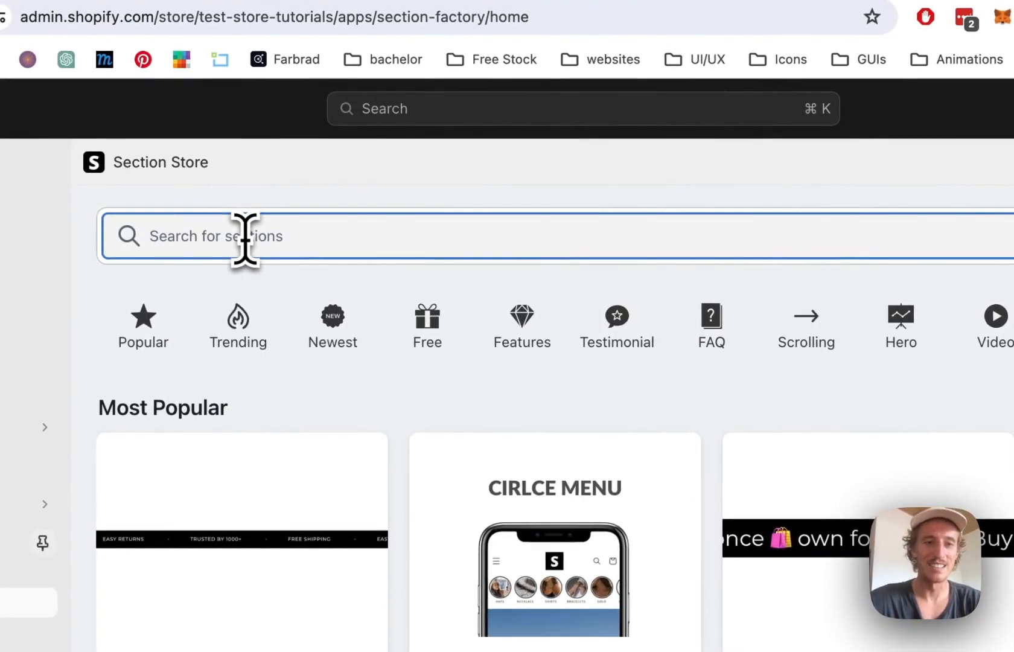
type("feature")
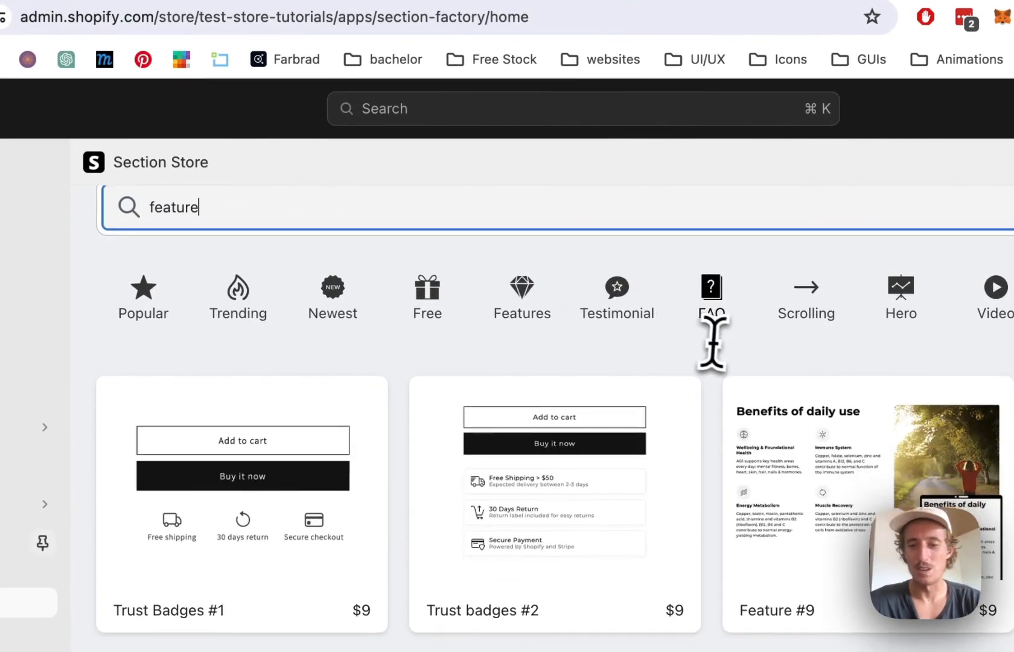
scroll("down", 3)
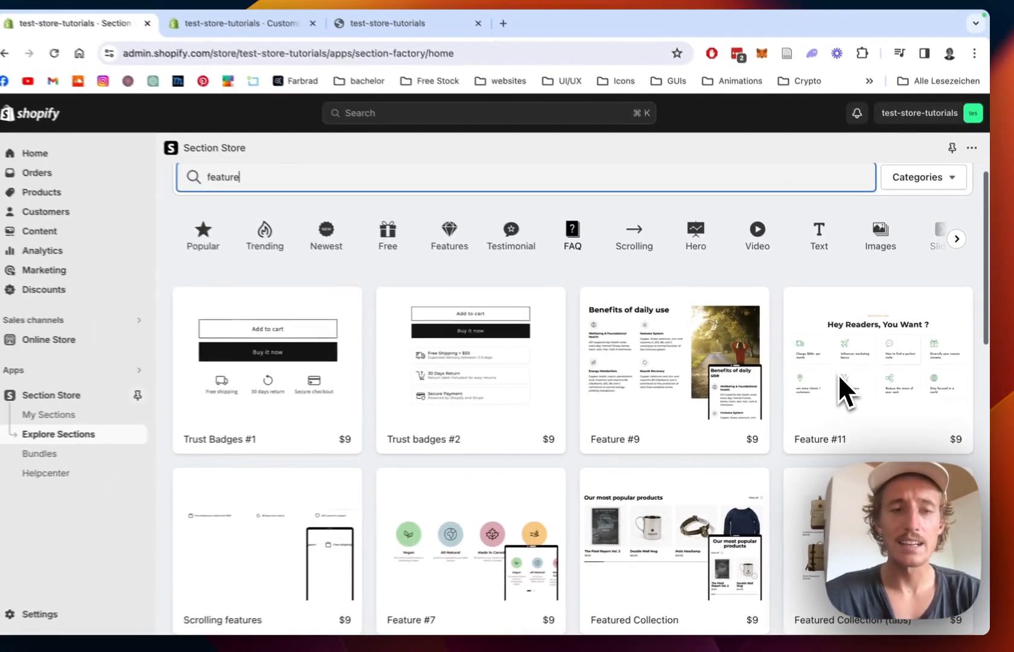
View Feature #11's detail page with its 'Hey Readers, You Want?' preview and owned note.
left_click(876, 368)
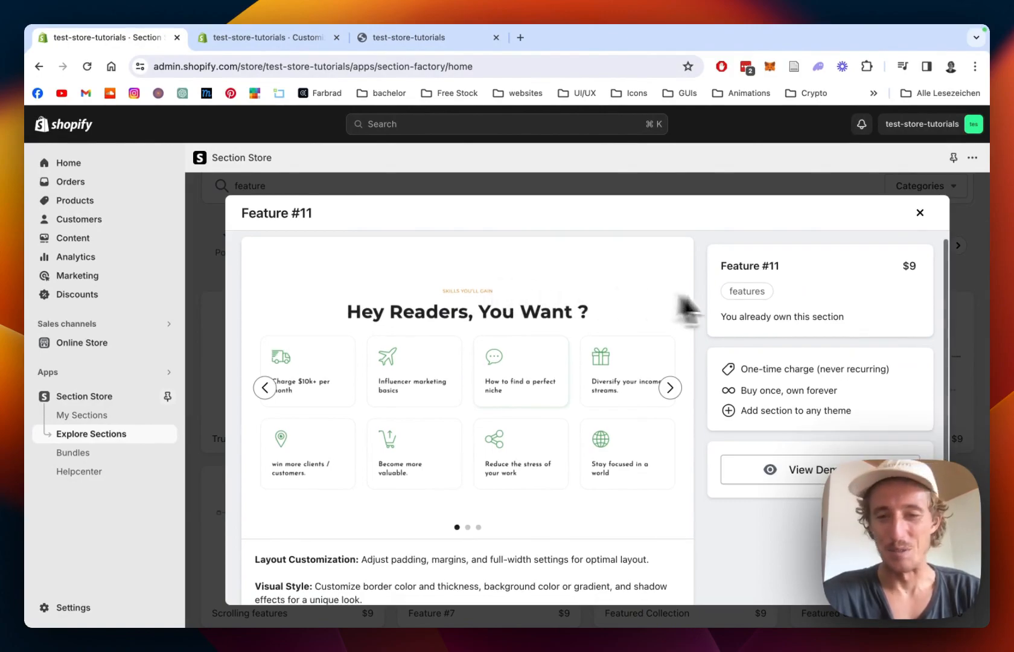
mouse_move(638, 414)
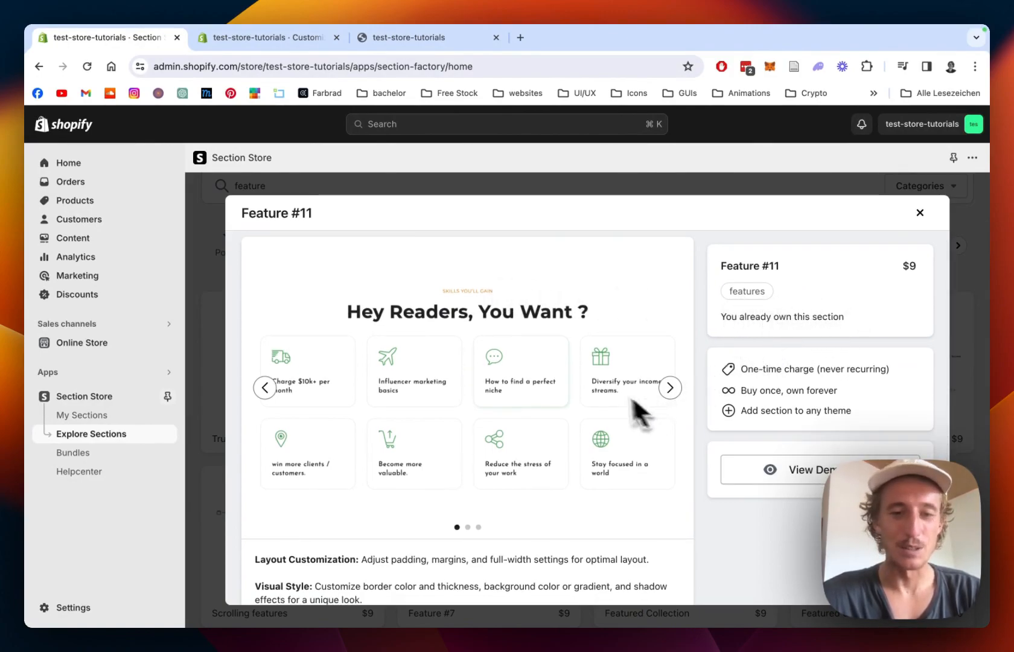
mouse_move(699, 343)
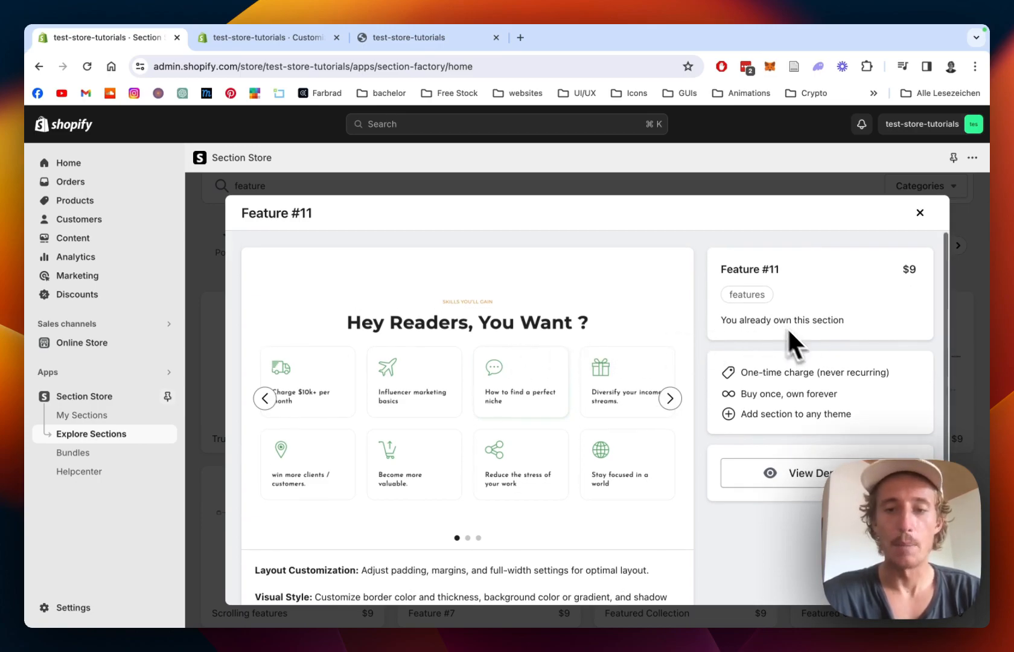
mouse_move(810, 397)
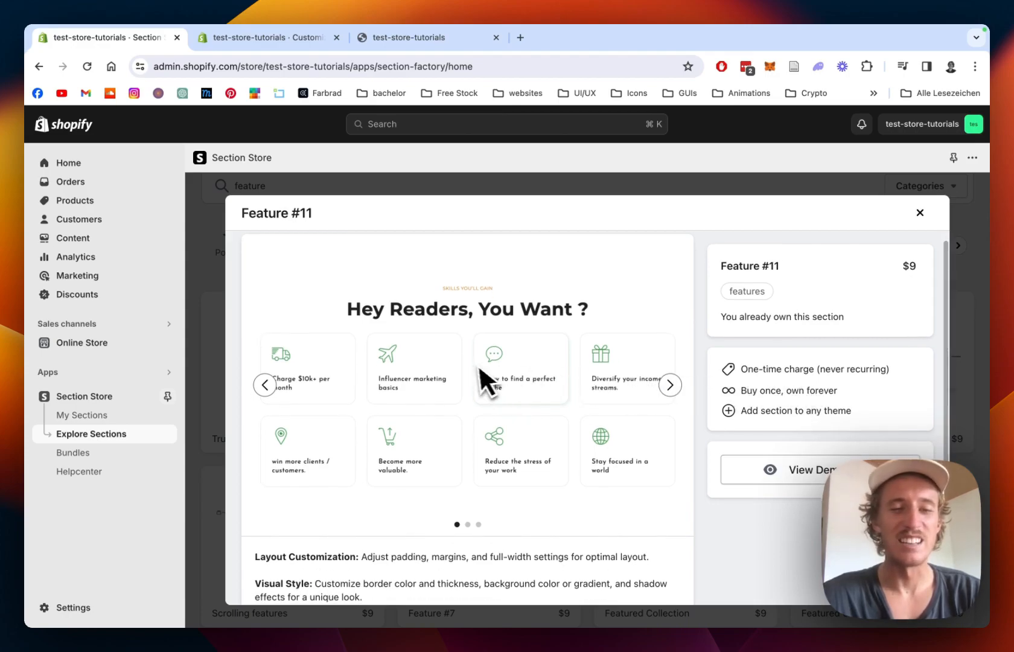
mouse_move(562, 453)
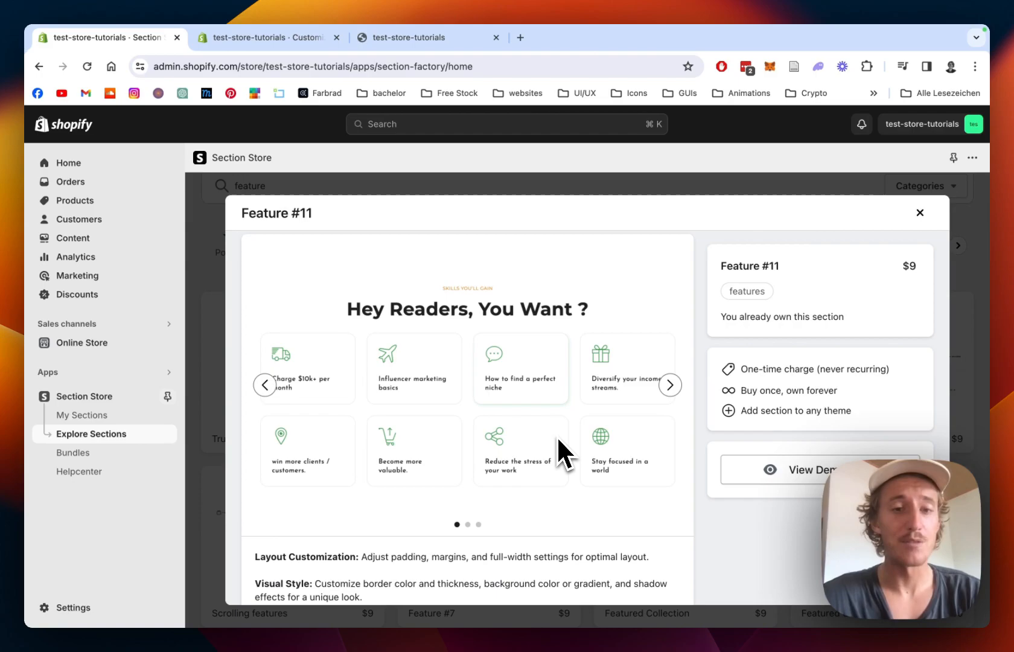
mouse_move(478, 411)
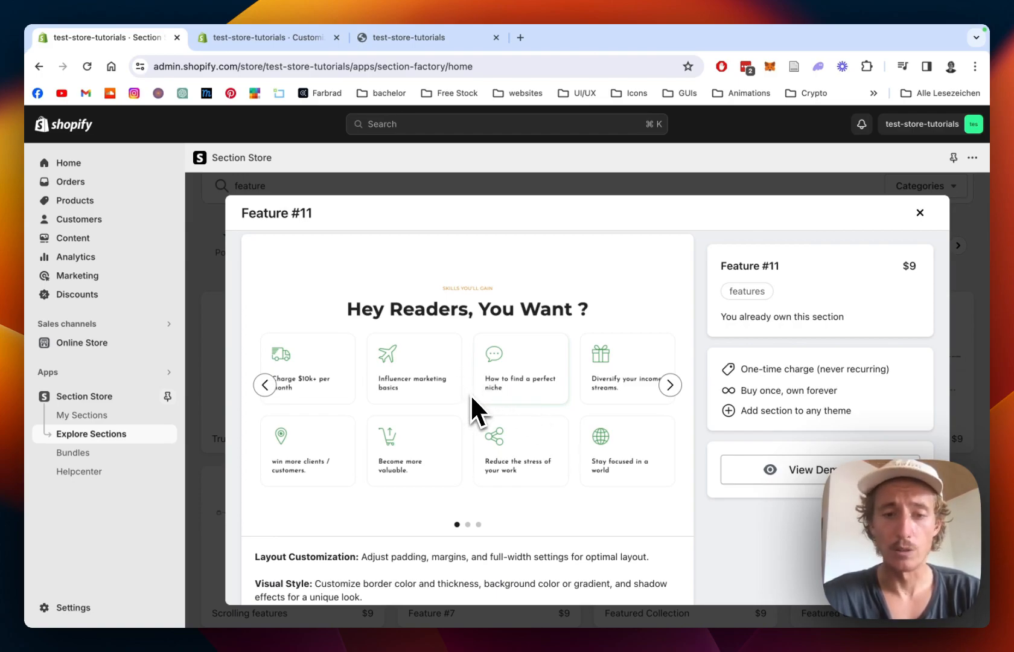
mouse_move(485, 404)
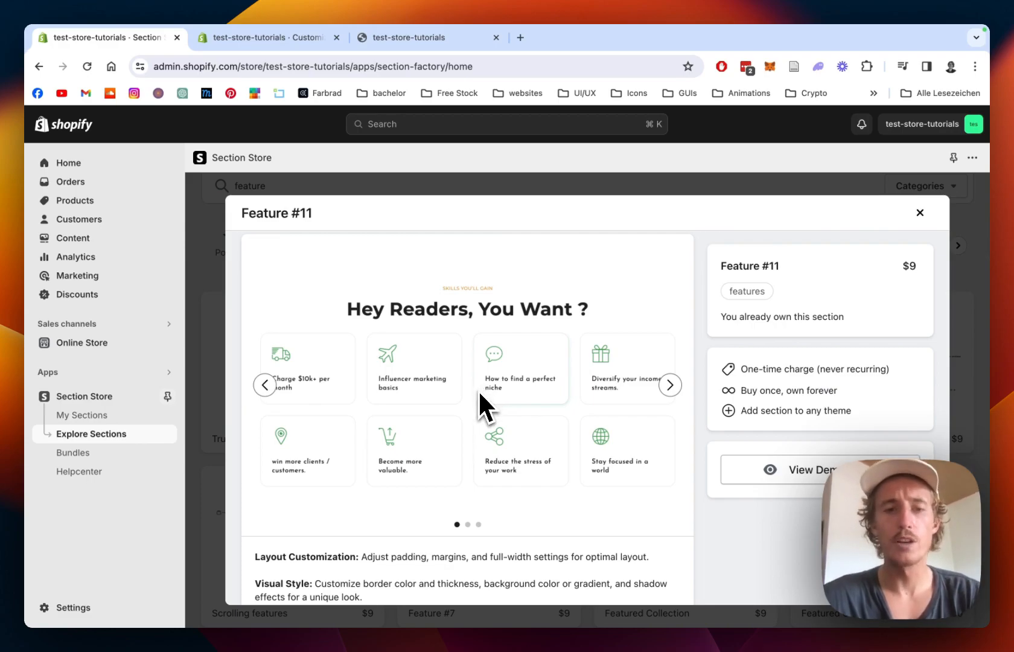
mouse_move(744, 346)
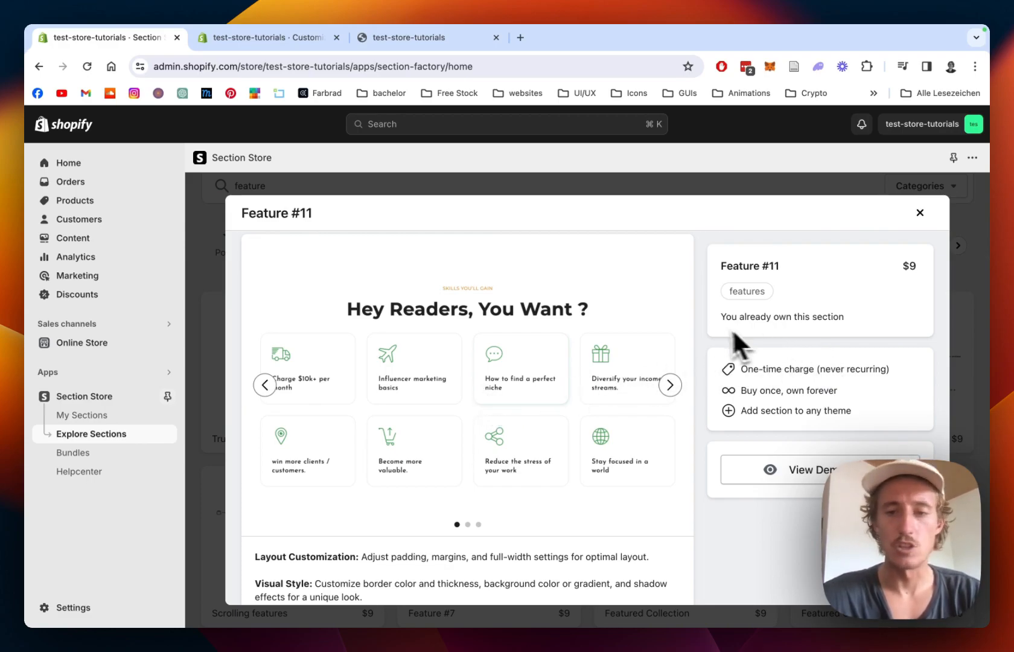
mouse_move(82, 414)
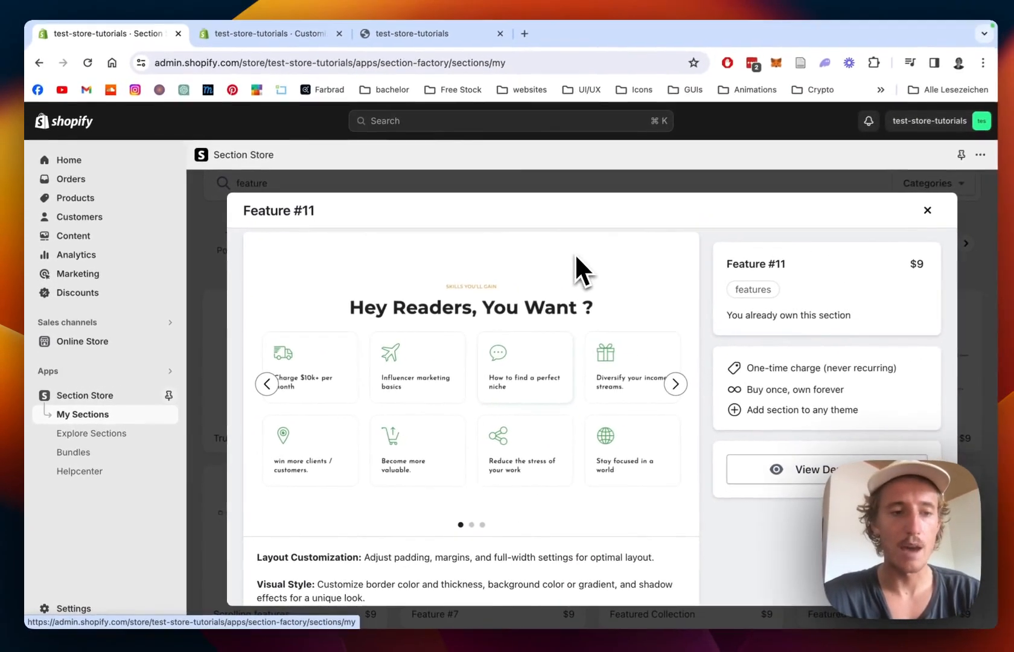
From My Sections, customize the Dawn theme so its home page loads in the theme editor.
left_click(927, 210)
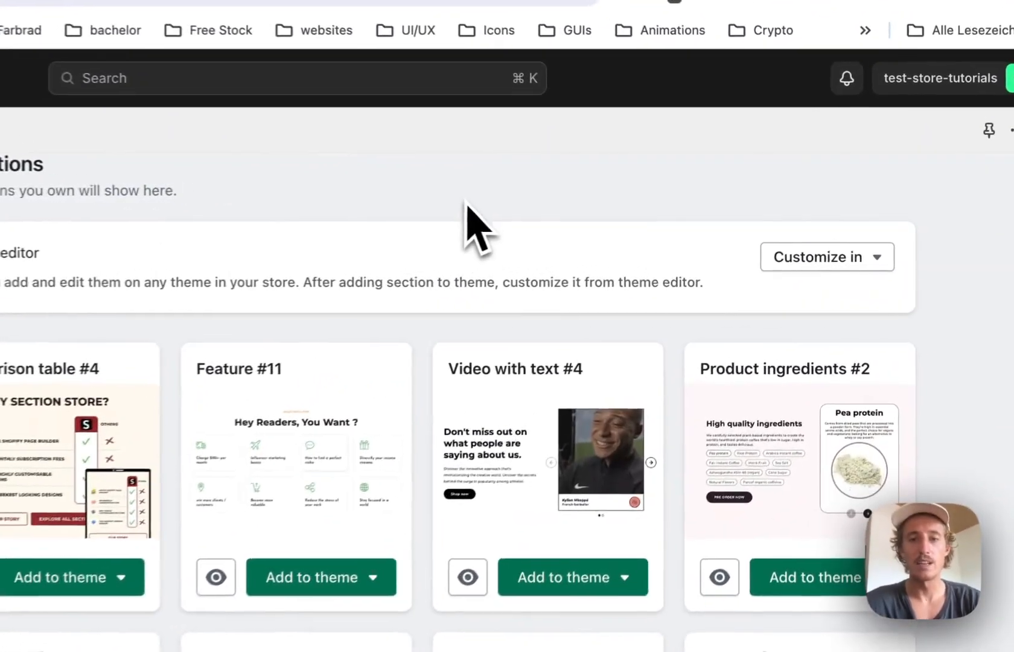
left_click(827, 256)
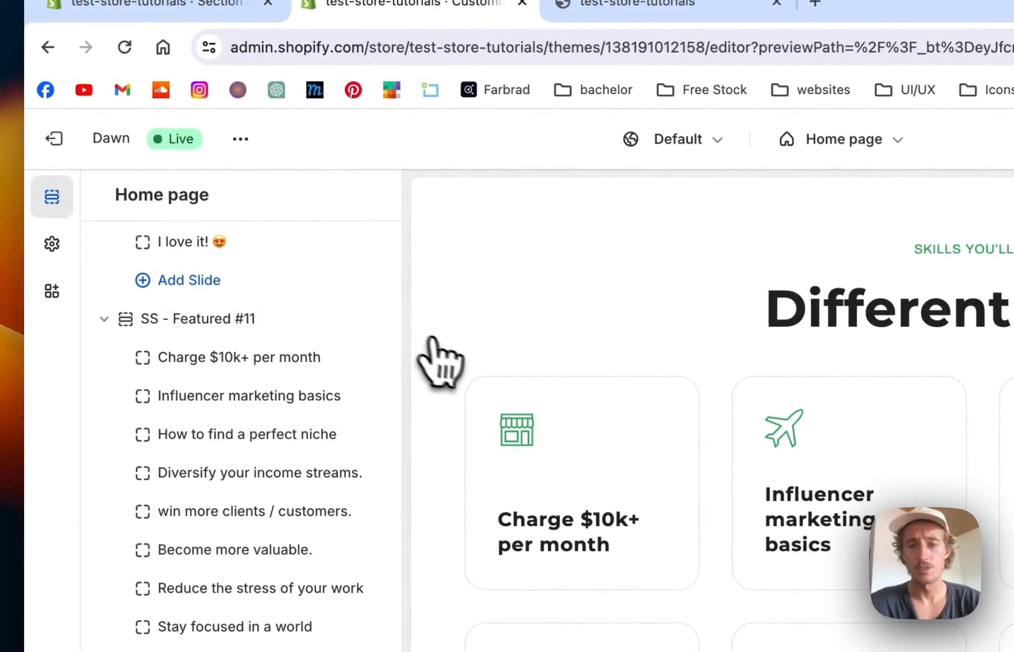
Add the SS - Featured #11 section to the Dawn home page from the 'feature' search.
scroll("down", 3)
type("fea")
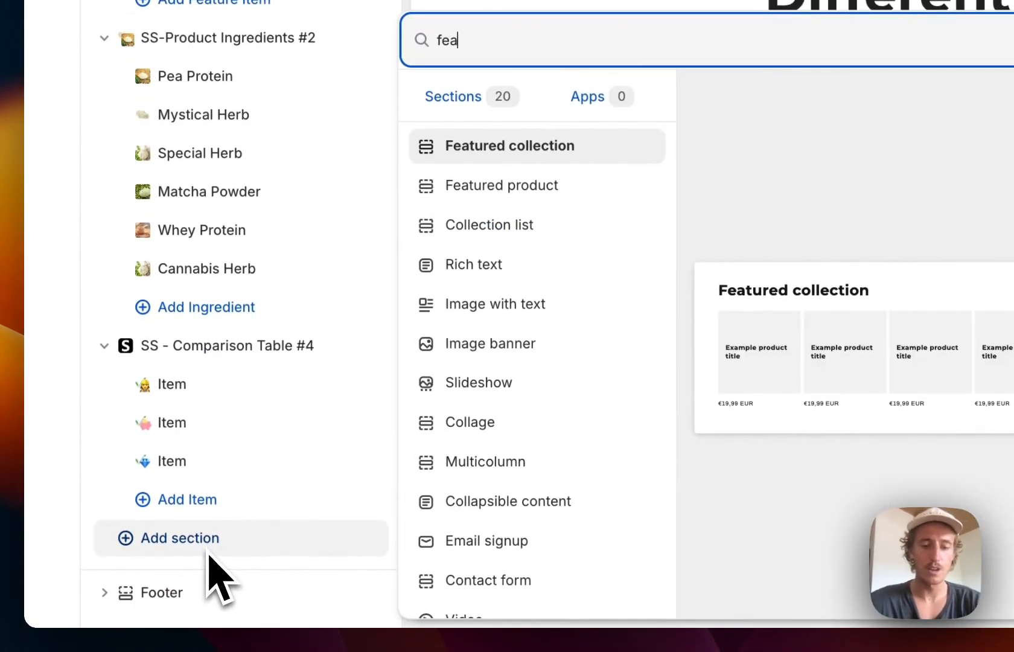
type("ture")
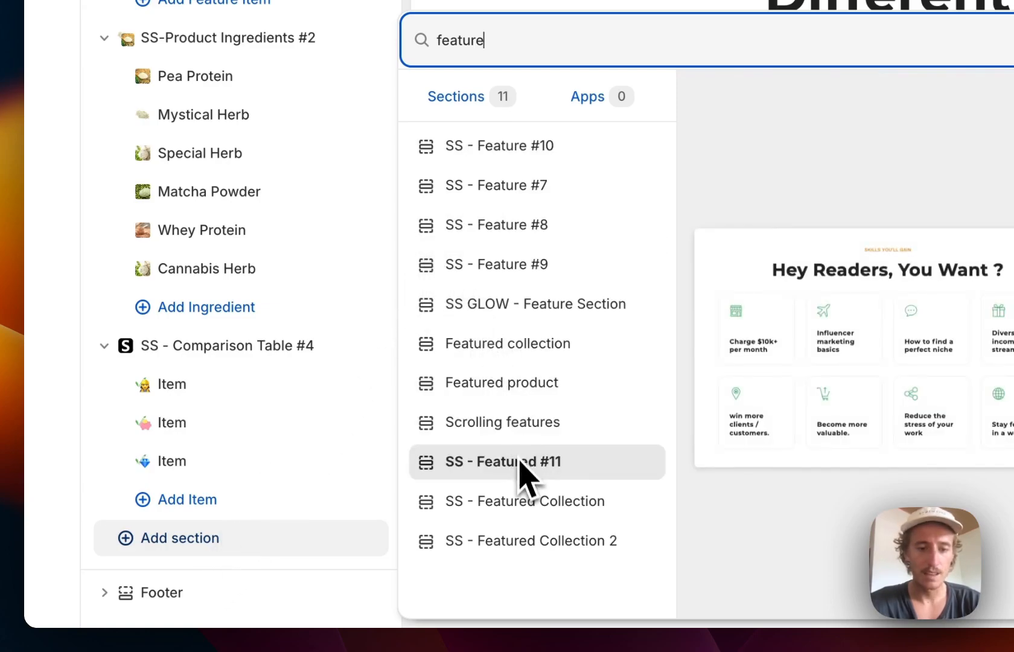
left_click(502, 461)
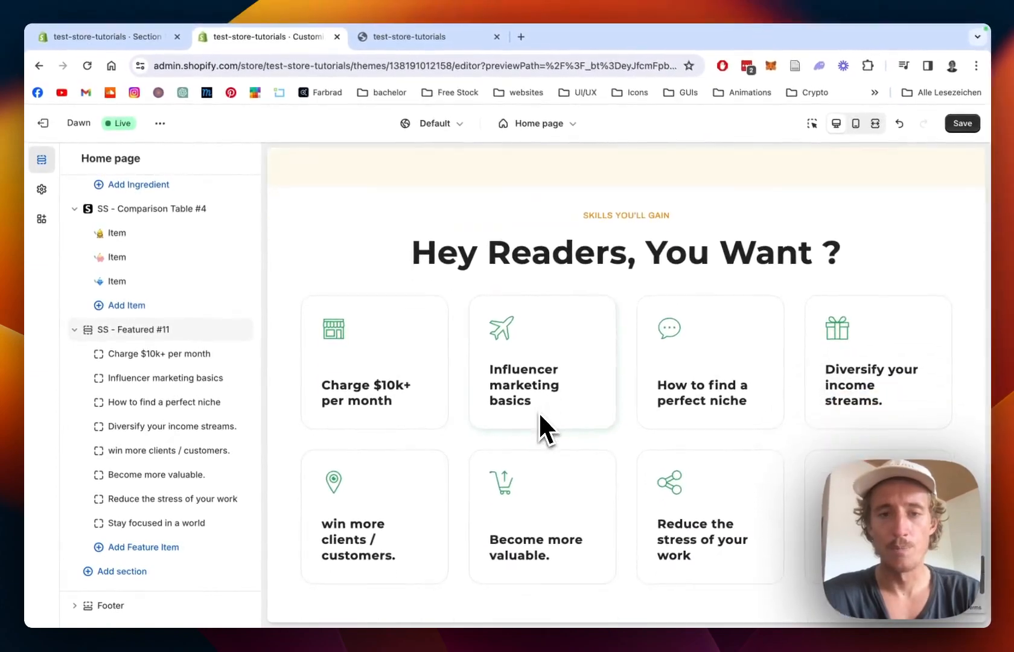
mouse_move(304, 337)
type("Charge $20k+ per month")
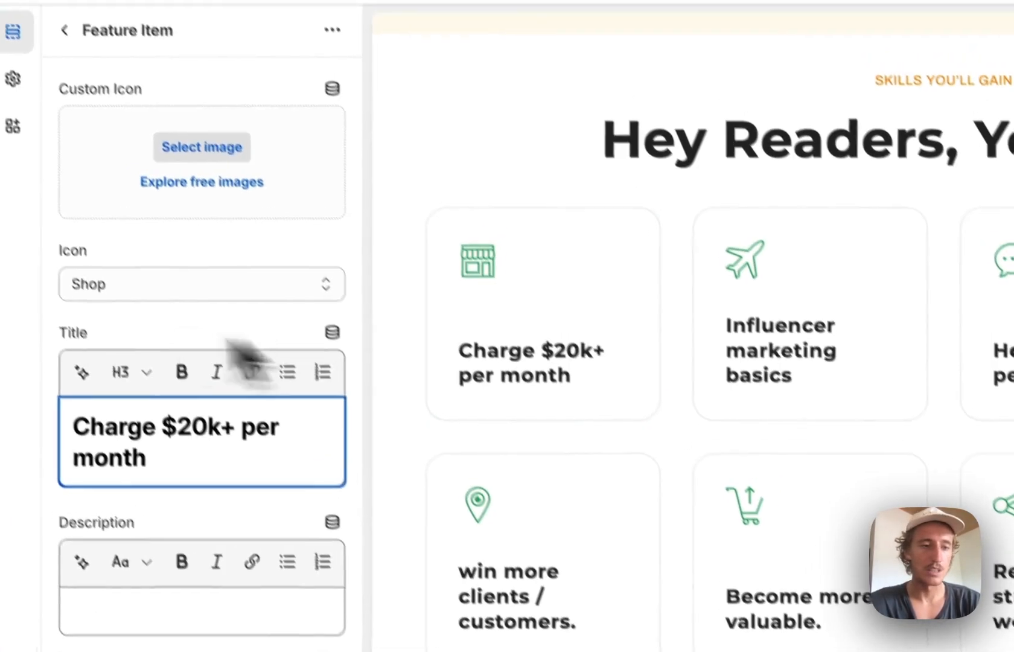
Replace the first item's Ecology icon with the green check PNG from the store files.
left_click(202, 284)
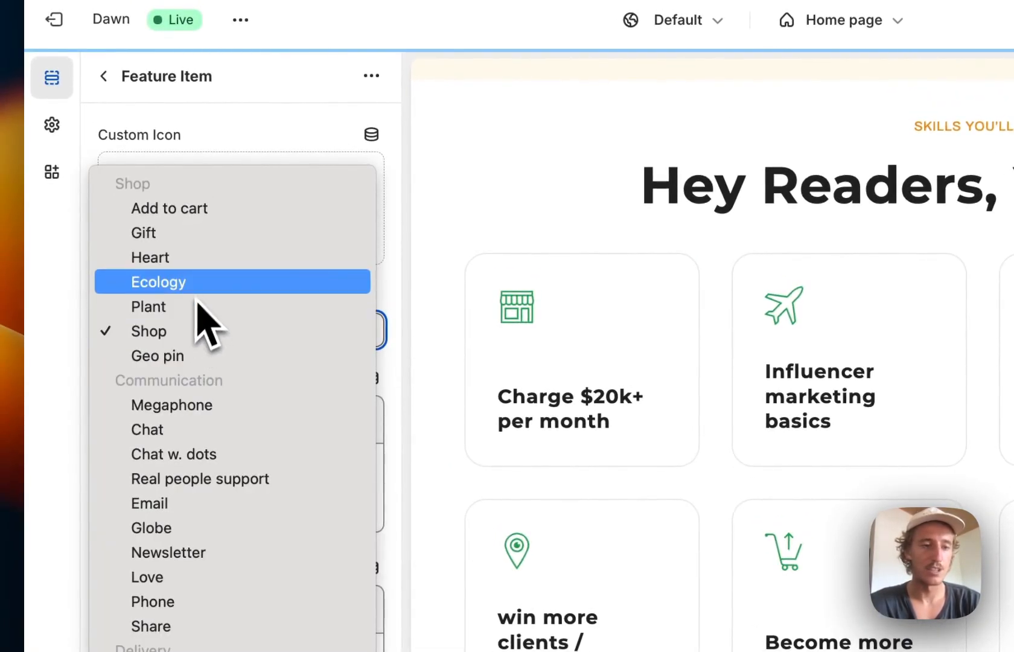
left_click(158, 281)
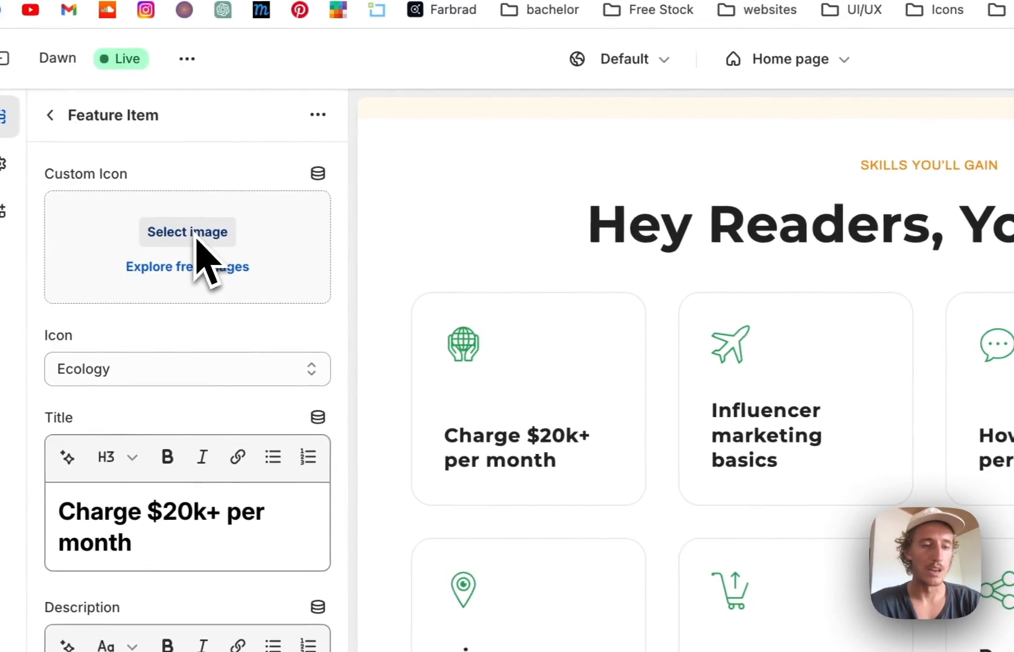
left_click(187, 232)
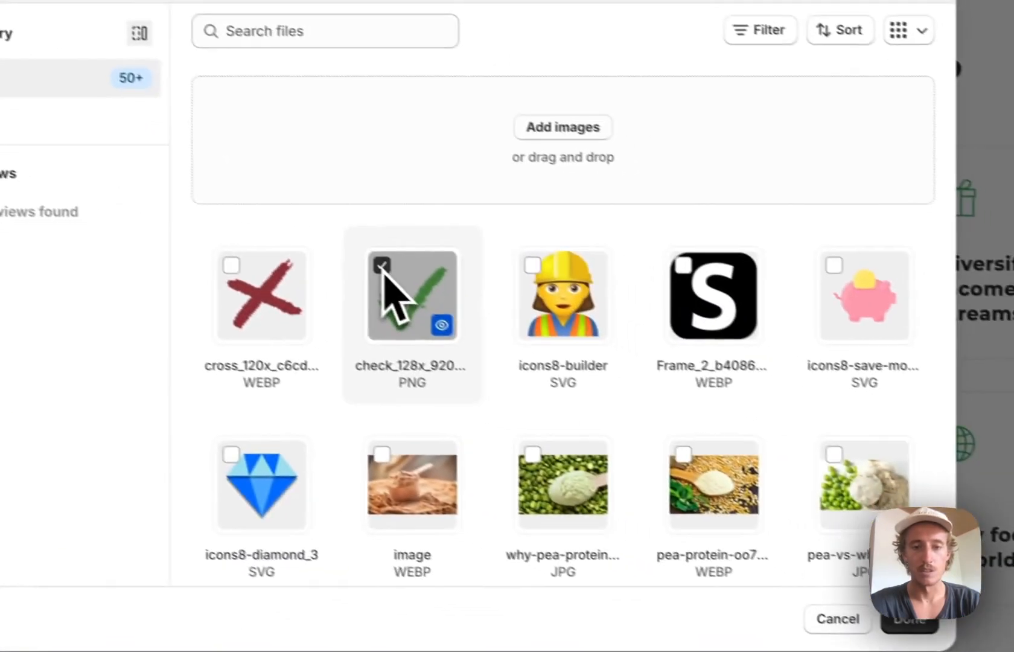
left_click(907, 619)
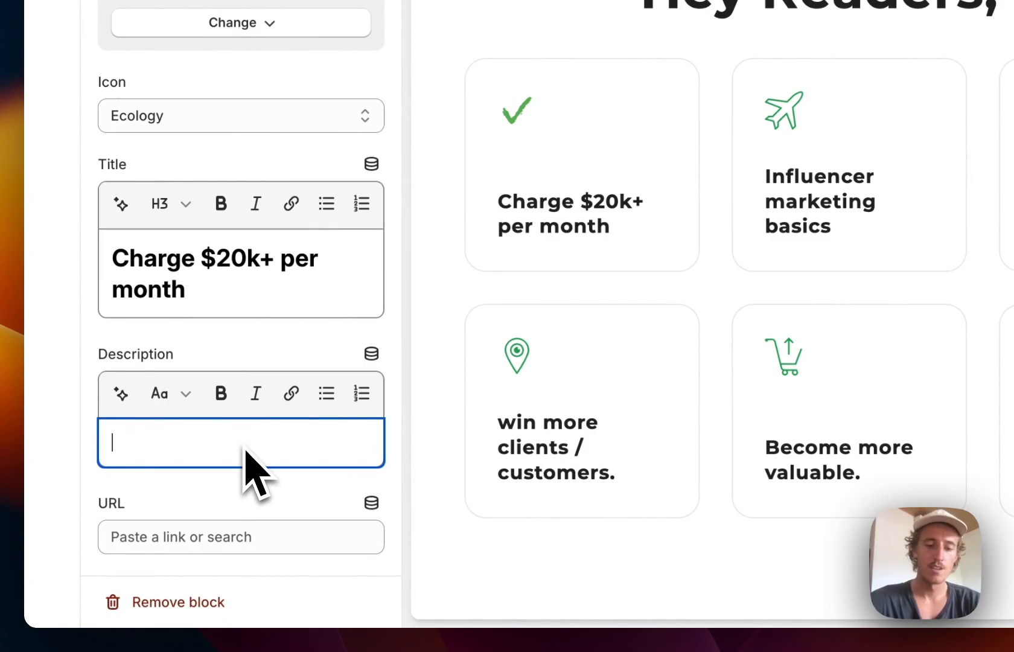
Start the item's description 'This is. an' and browse Collections for its link URL.
type("This is. anexsample")
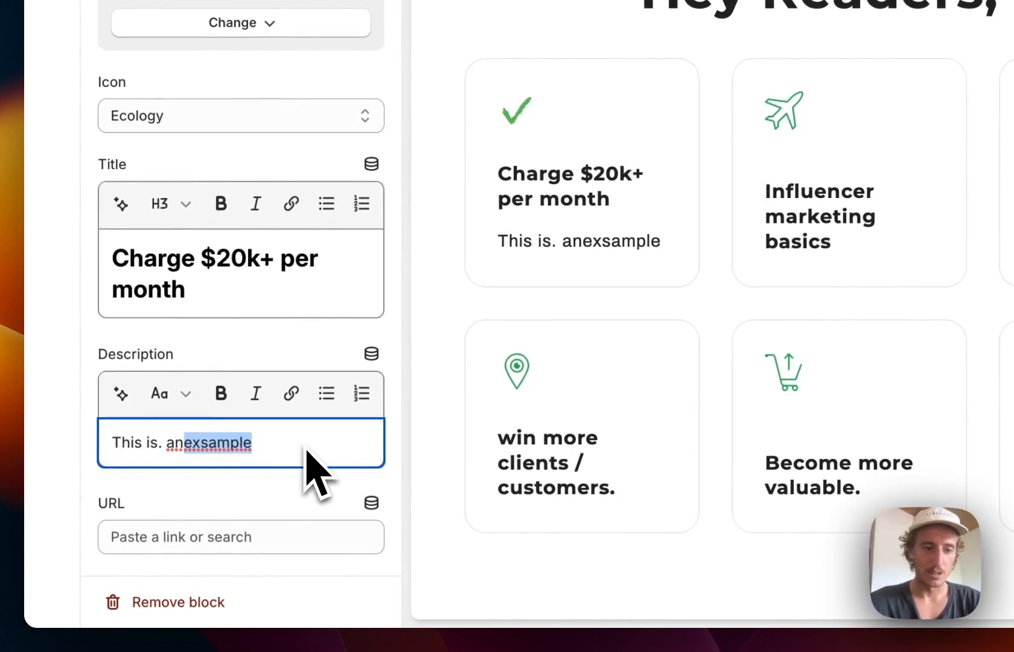
left_click(240, 537)
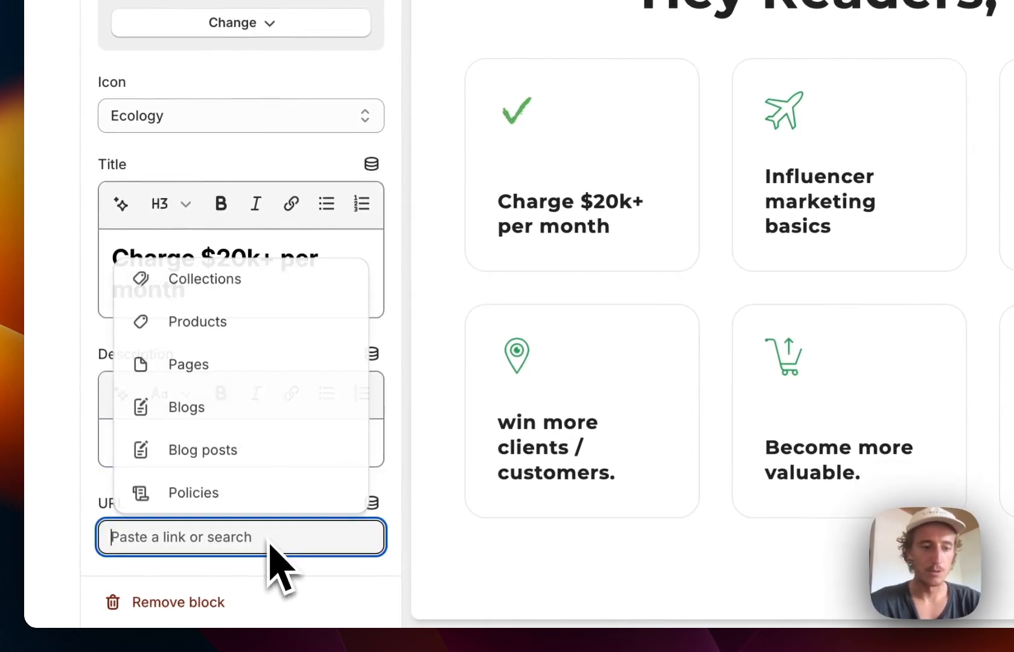
left_click(204, 279)
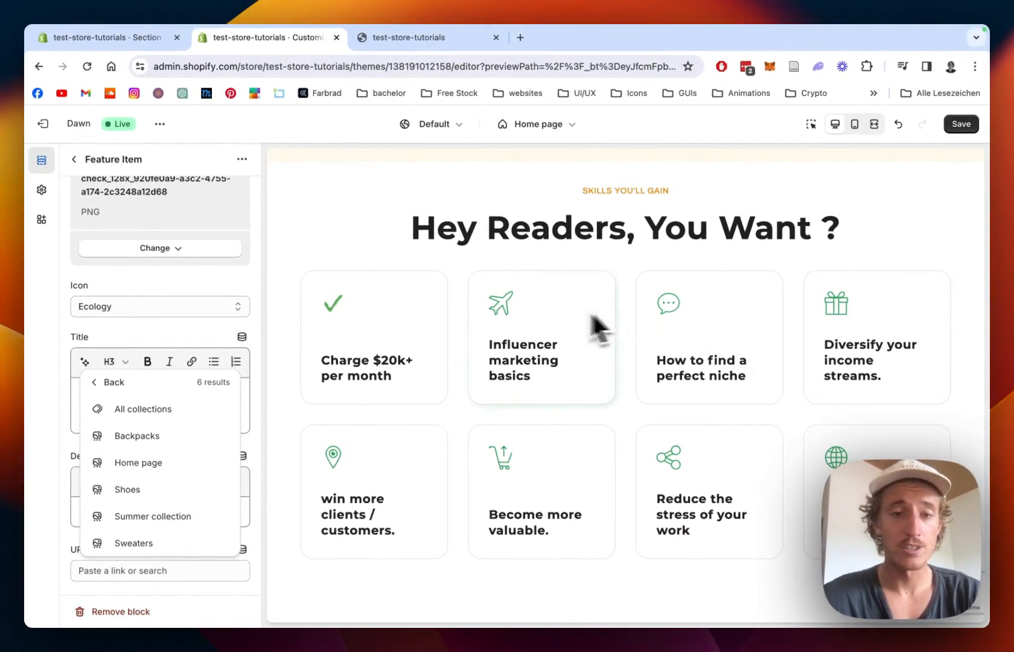
mouse_move(203, 475)
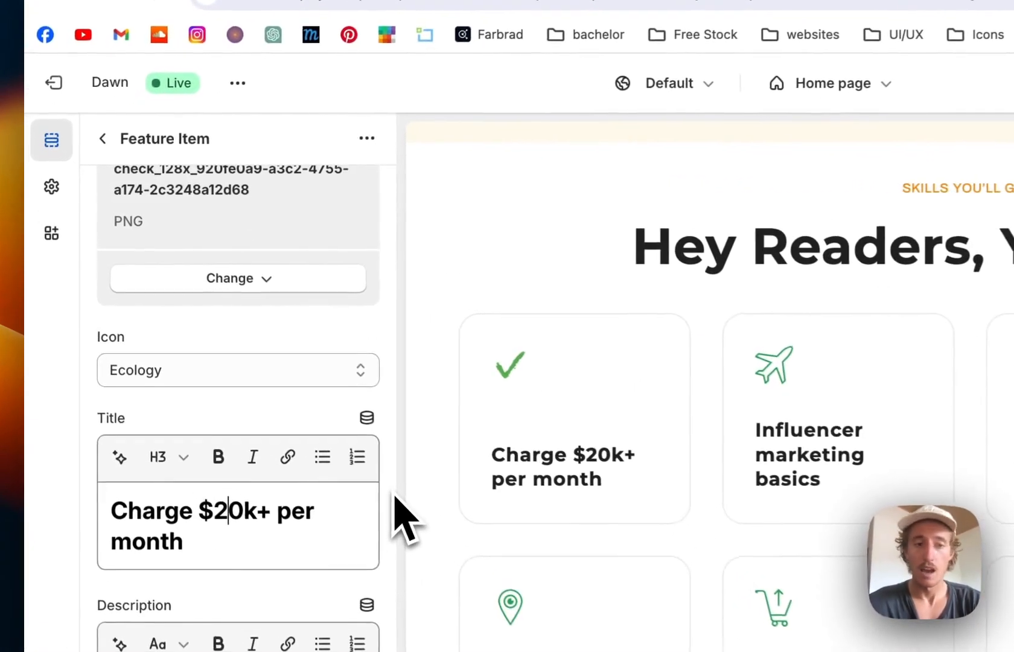
scroll("up", 3)
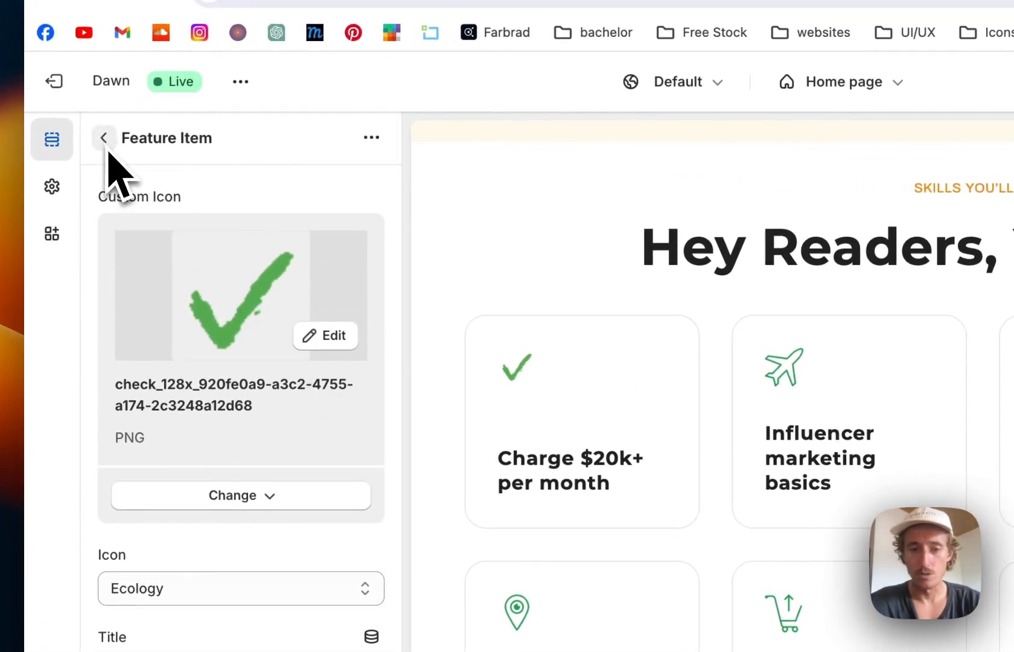
Retitle the section heading to 'All the different categories', correcting the 'diffrent' typo.
left_click(104, 137)
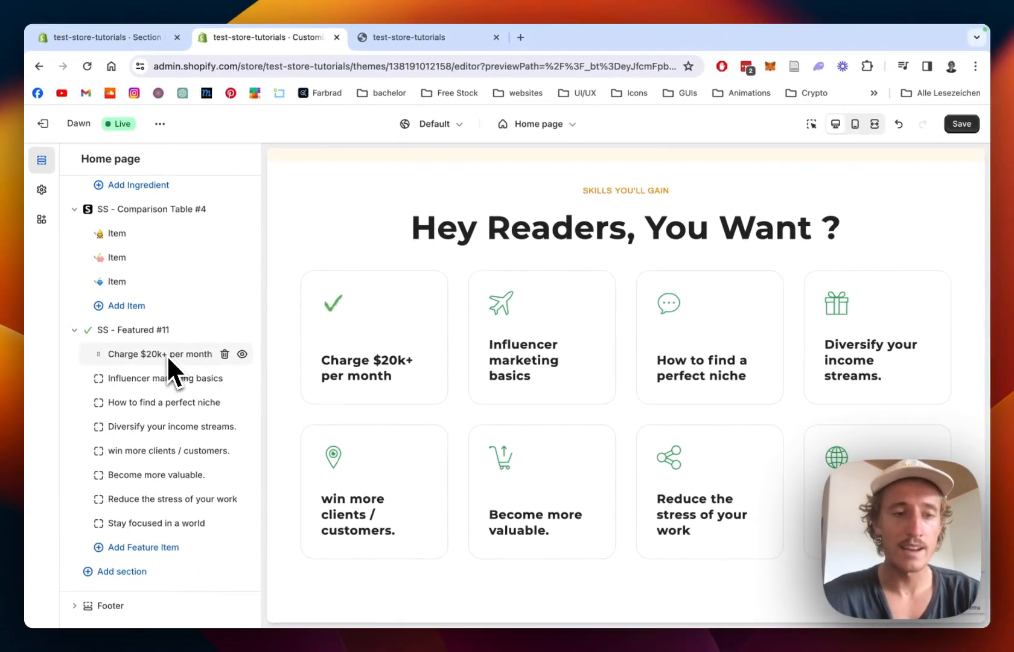
scroll("up", 3)
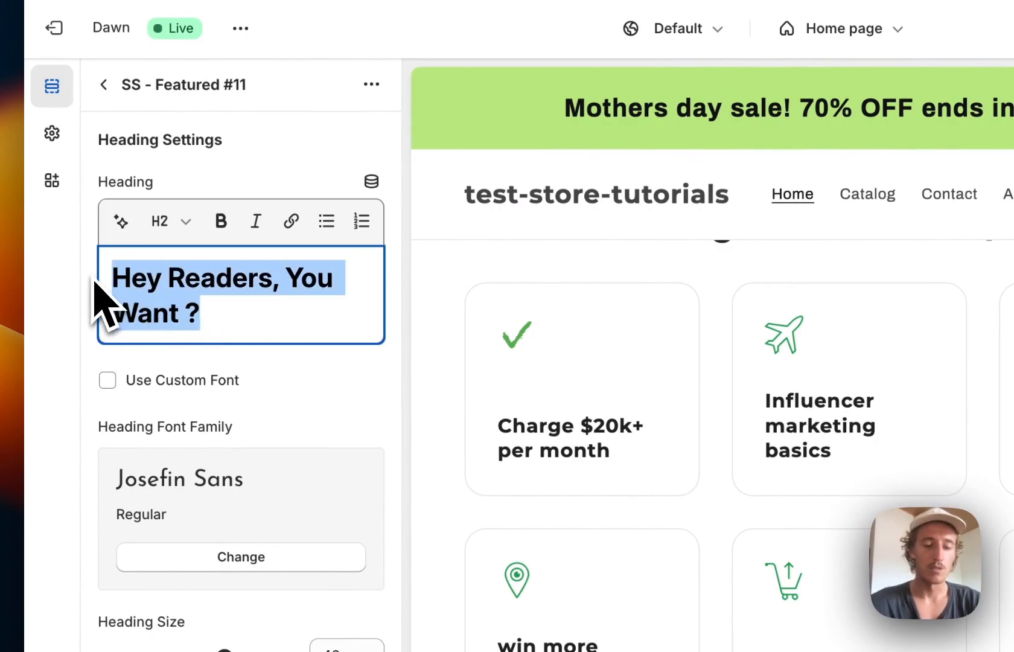
type("All the")
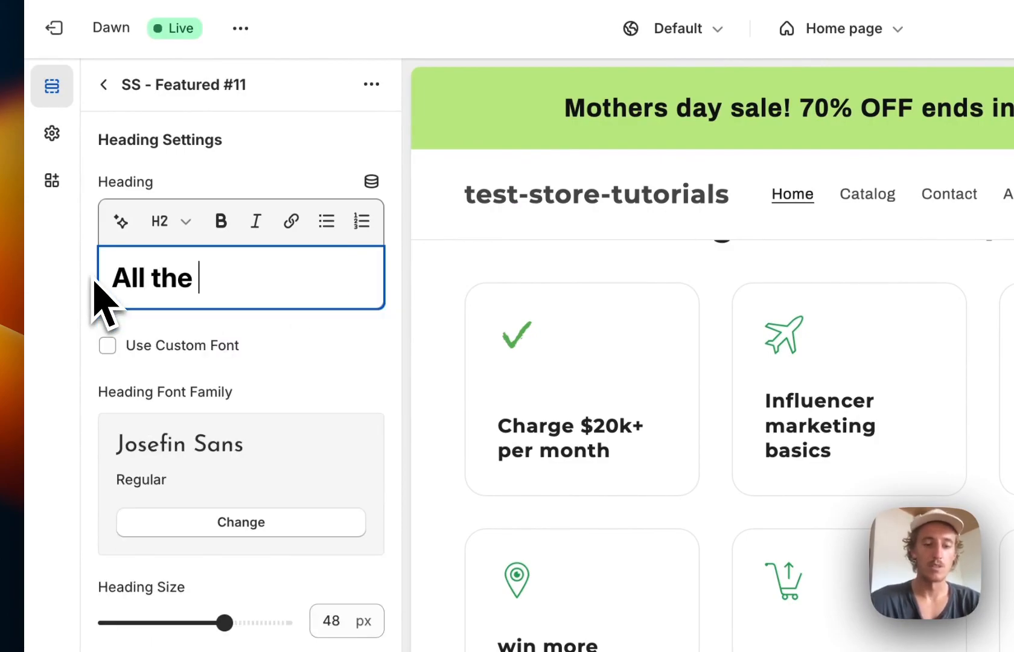
type("diffrent")
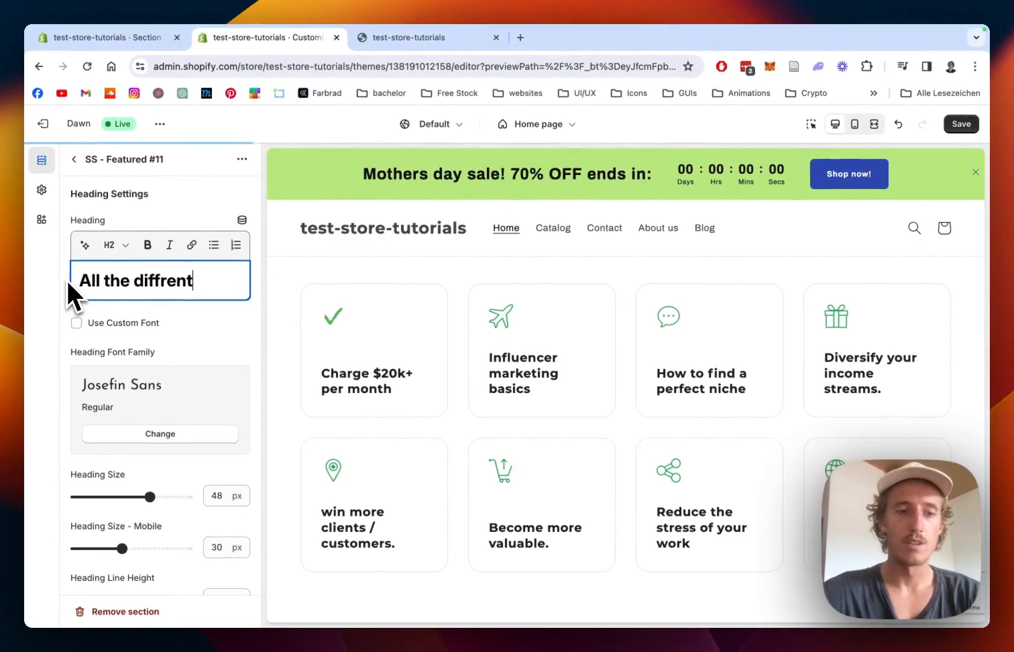
key("Backspace")
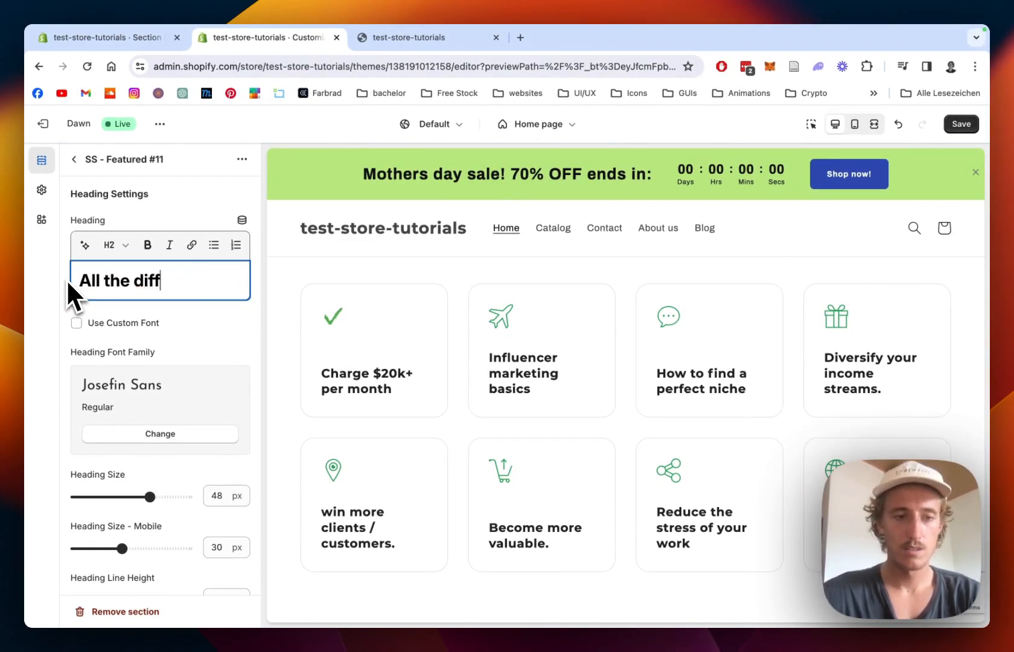
type("erent catego")
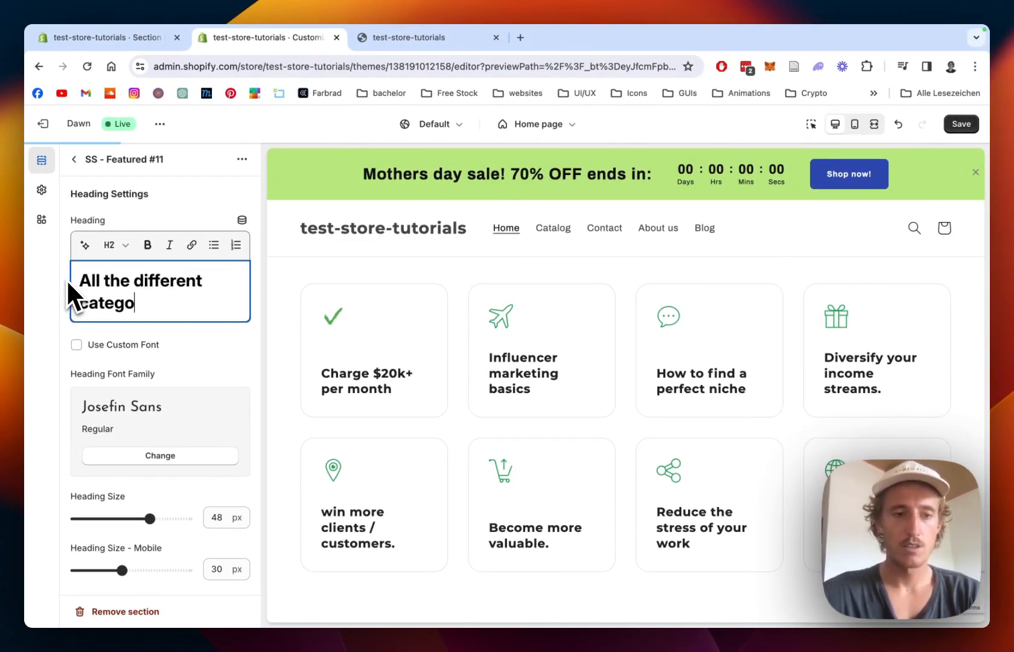
type("ries")
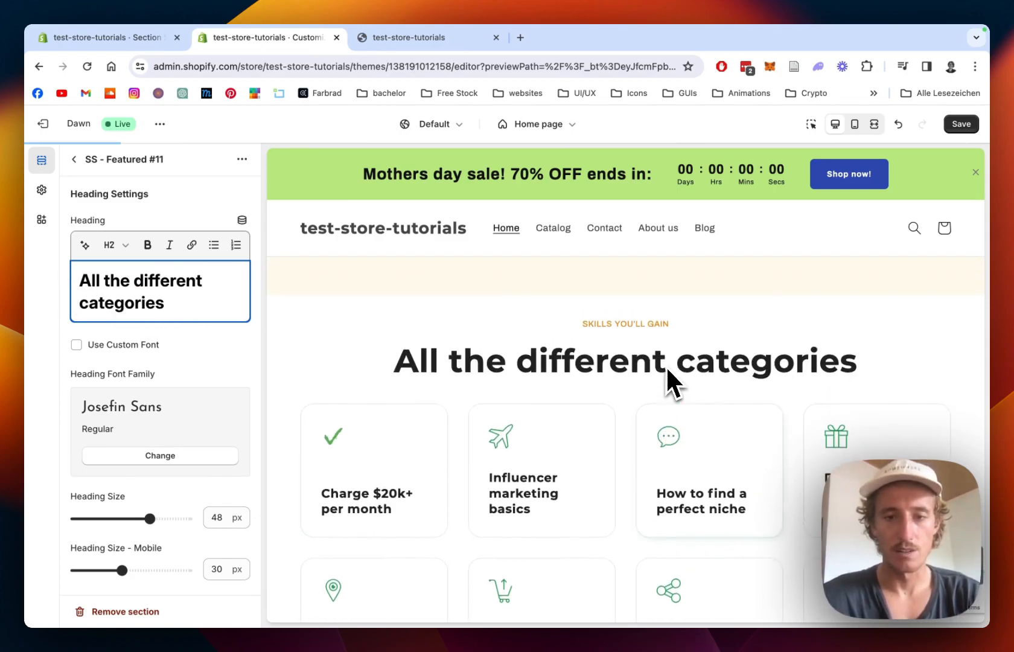
Set Heading Size to 32px and check the mobile then desktop preview.
scroll("down", 3)
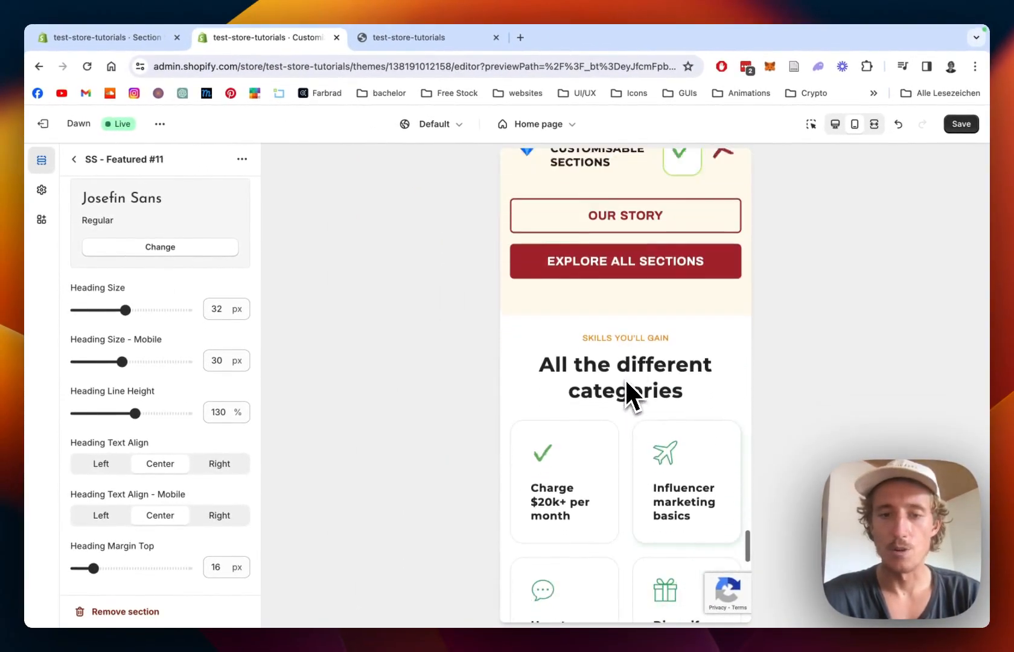
scroll("down", 3)
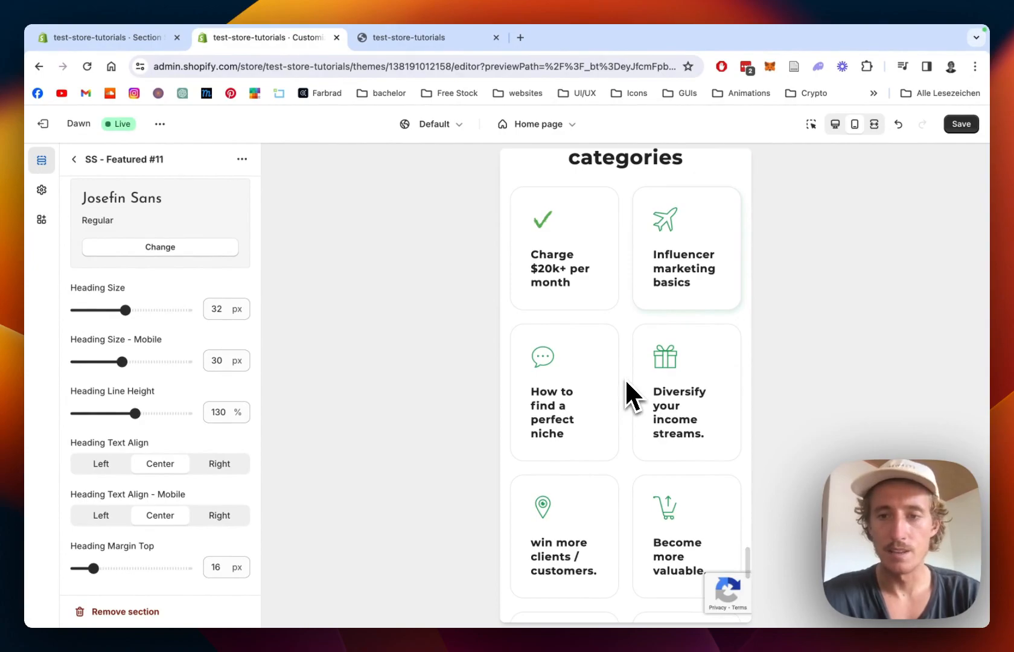
scroll("up", 3)
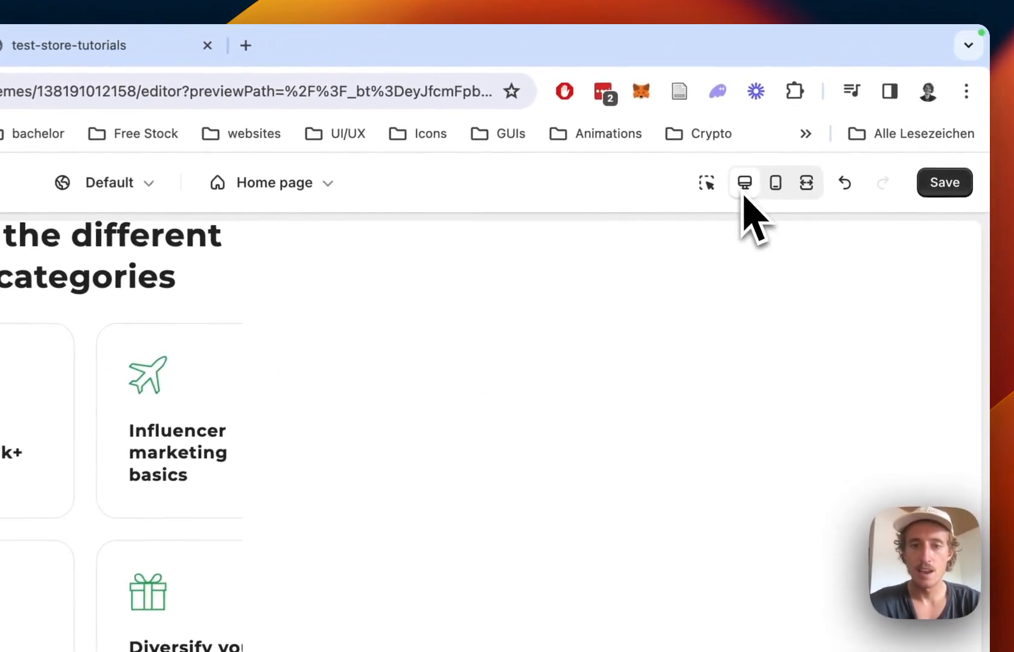
left_click(744, 182)
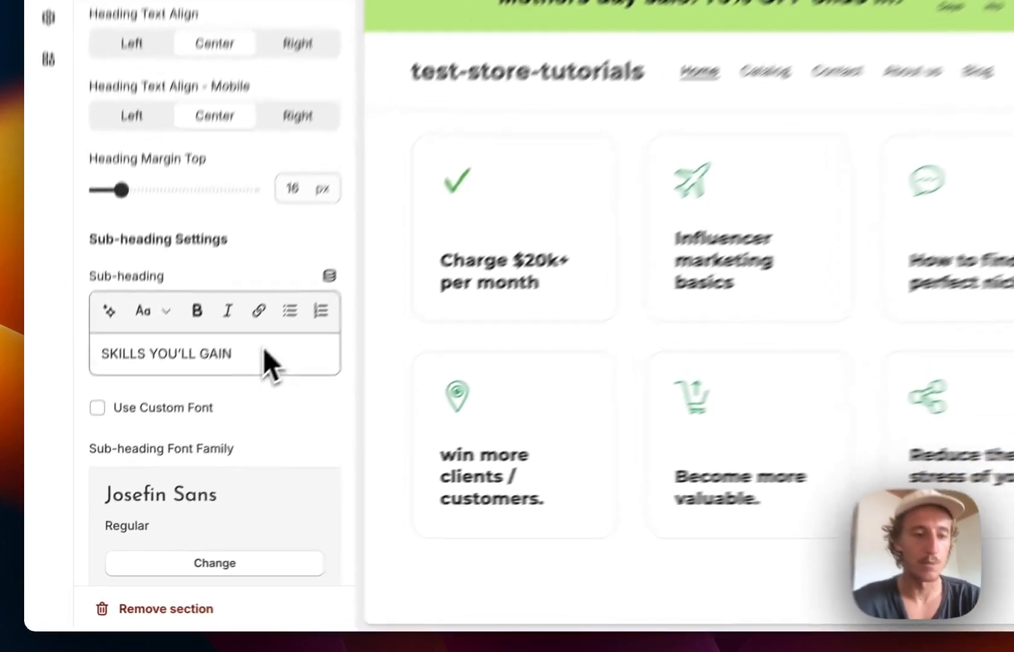
triple_click(188, 352)
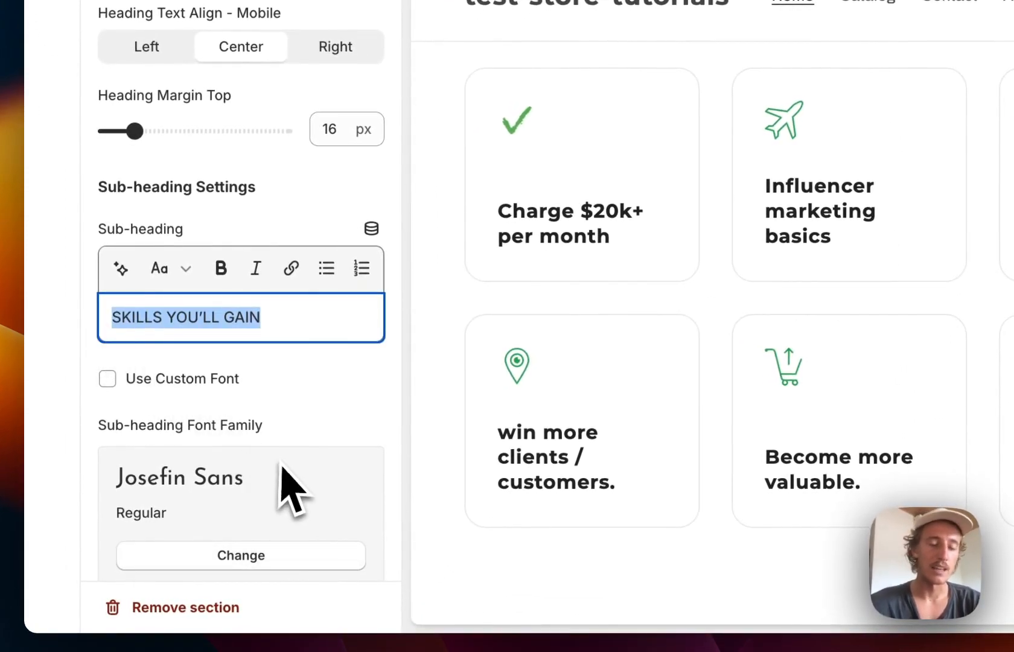
type("F")
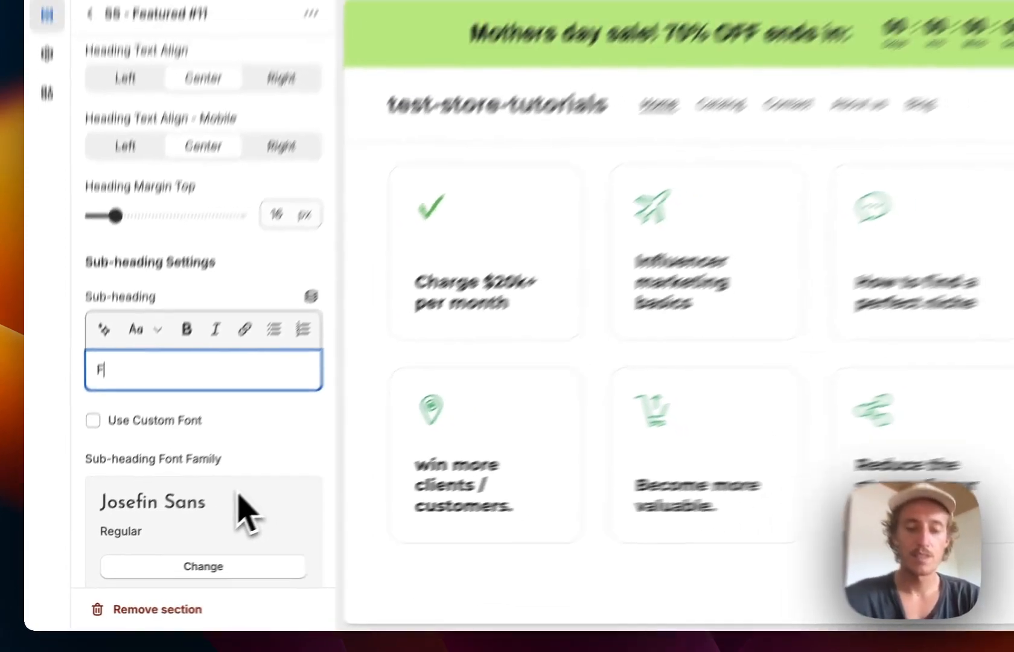
type("ind them all here")
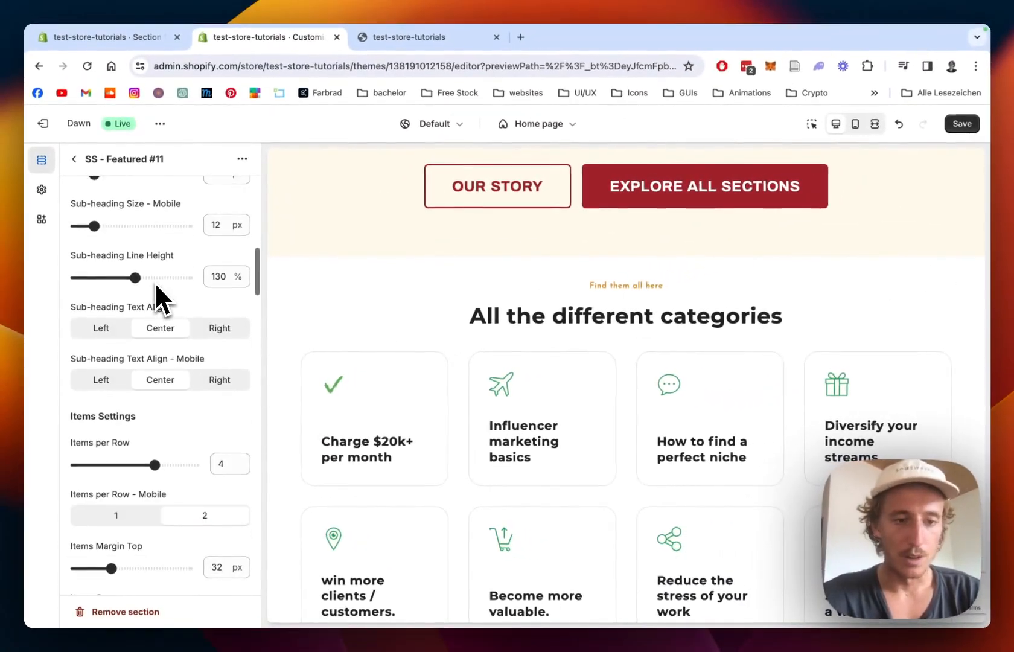
scroll("down", 3)
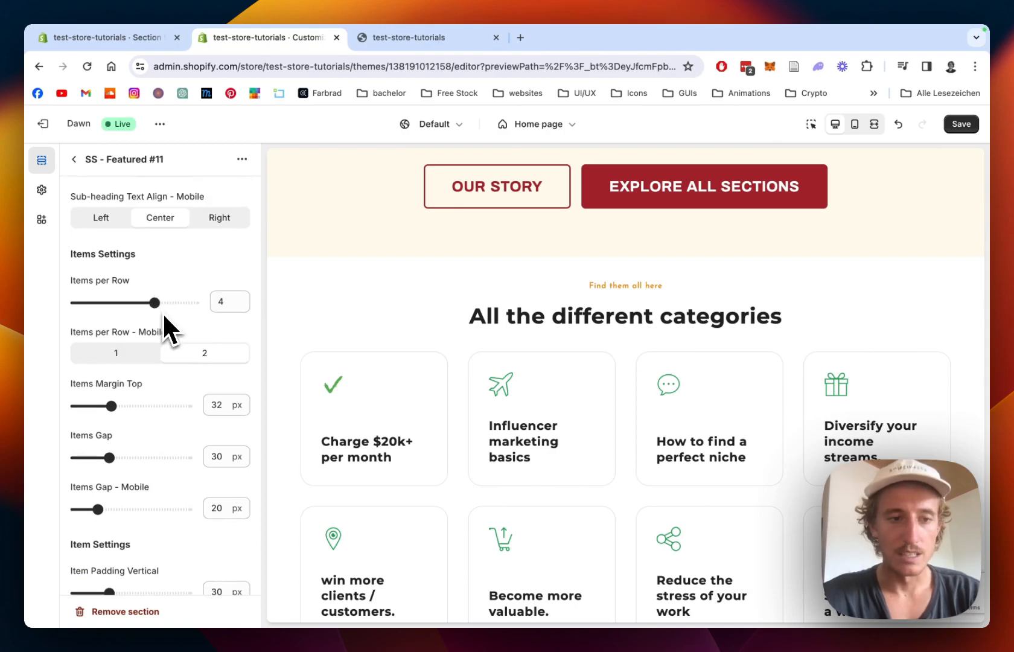
scroll("down", 3)
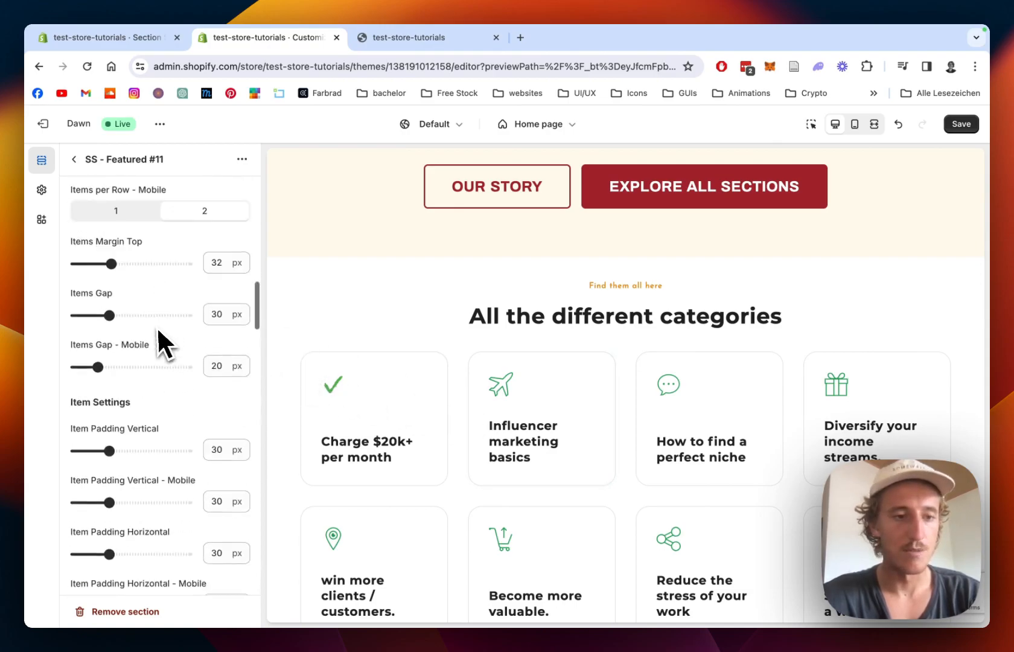
scroll("down", 3)
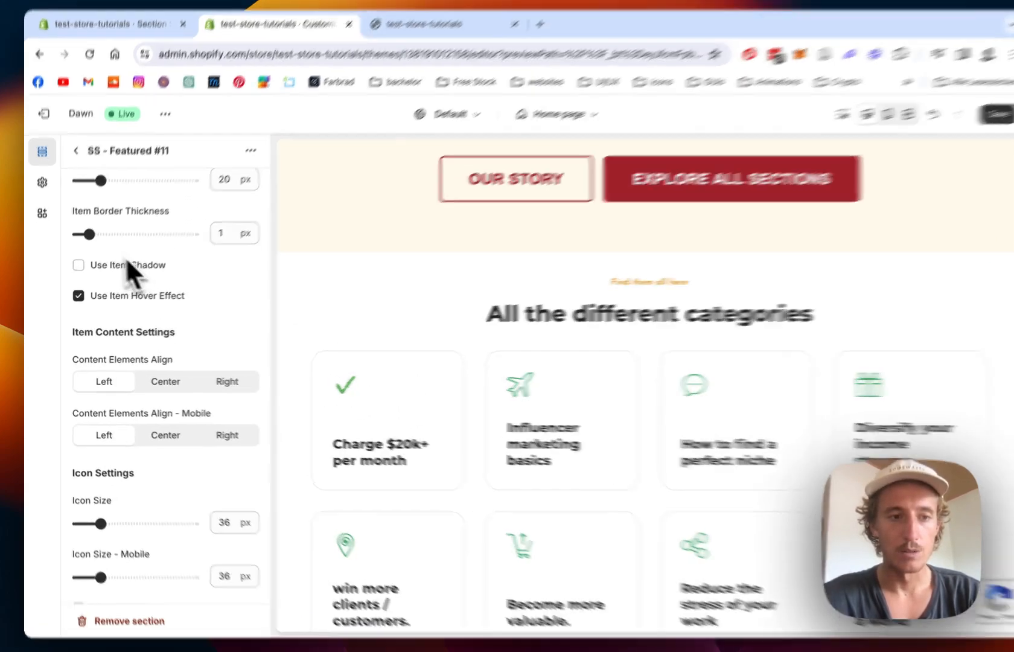
Set the item hover shadow and default icon colours to blue #1773B0.
left_click(79, 265)
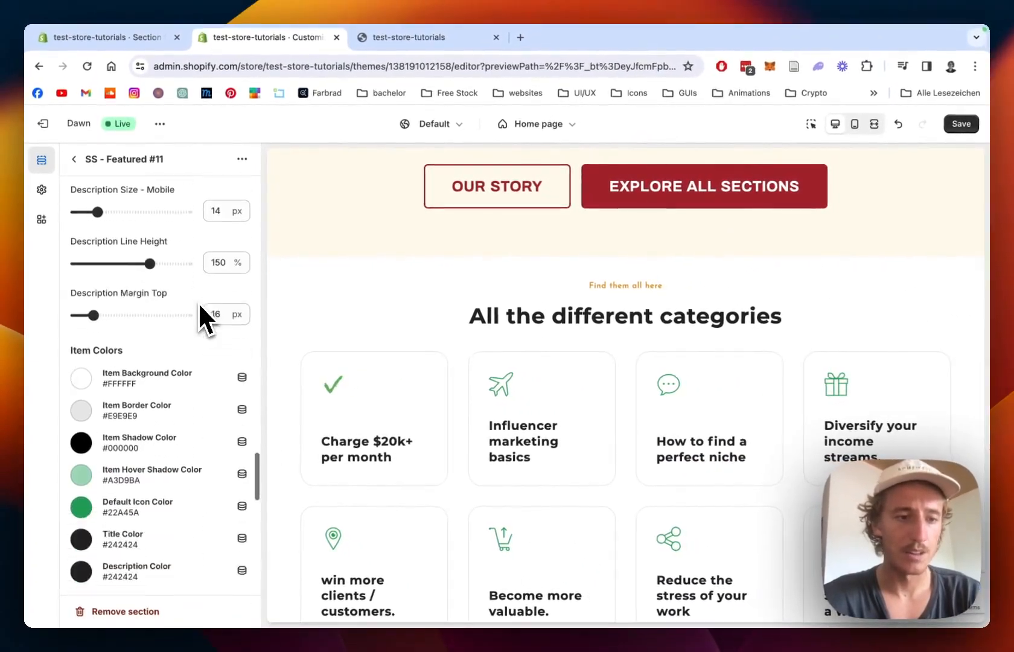
left_click(81, 476)
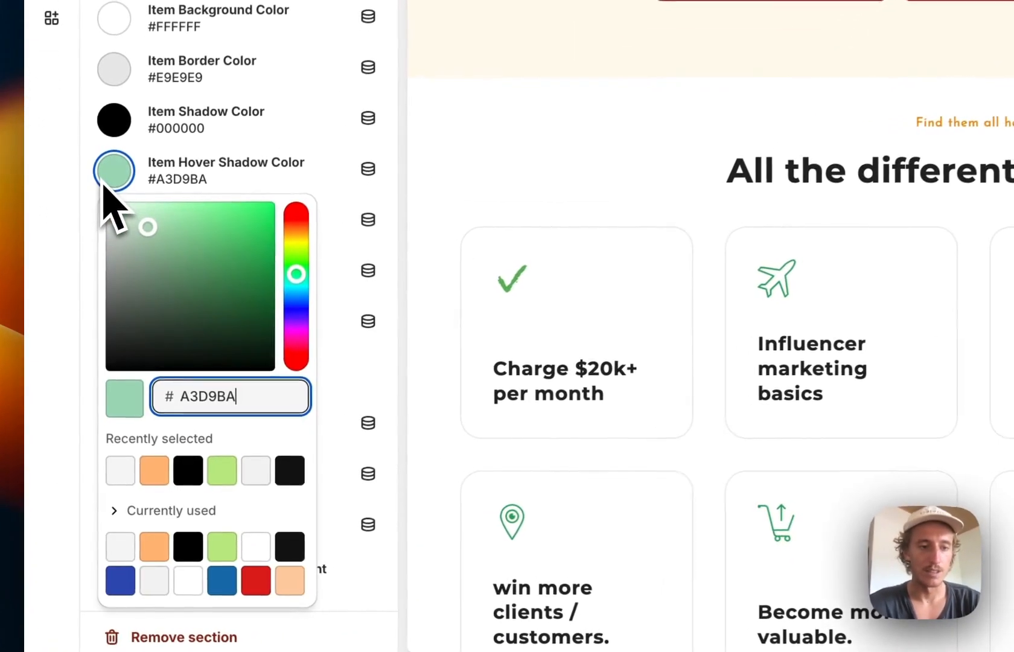
left_click(223, 579)
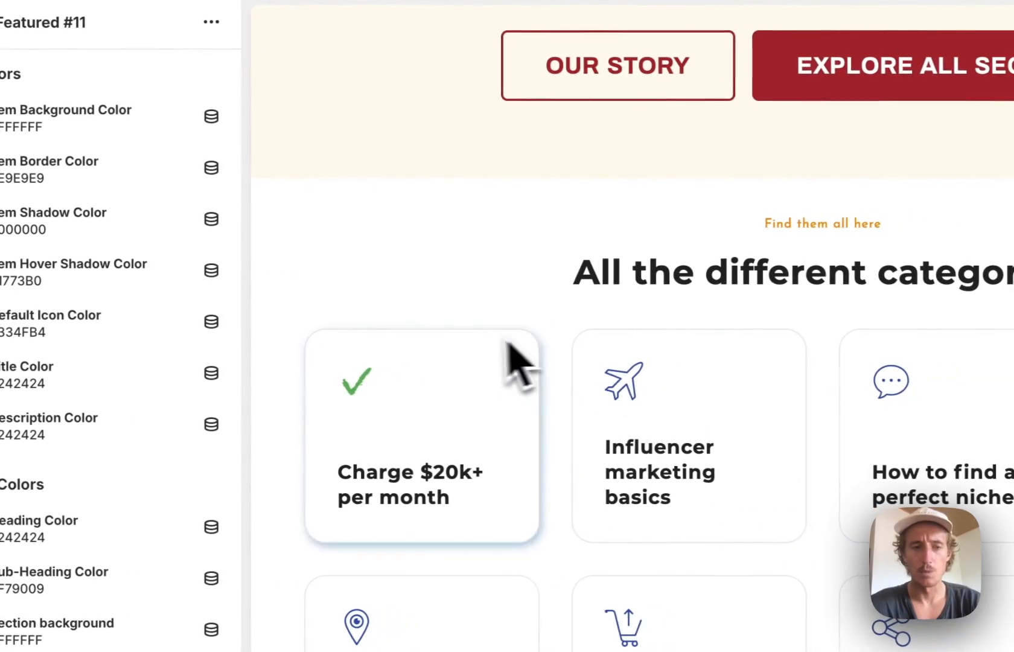
scroll("down", 3)
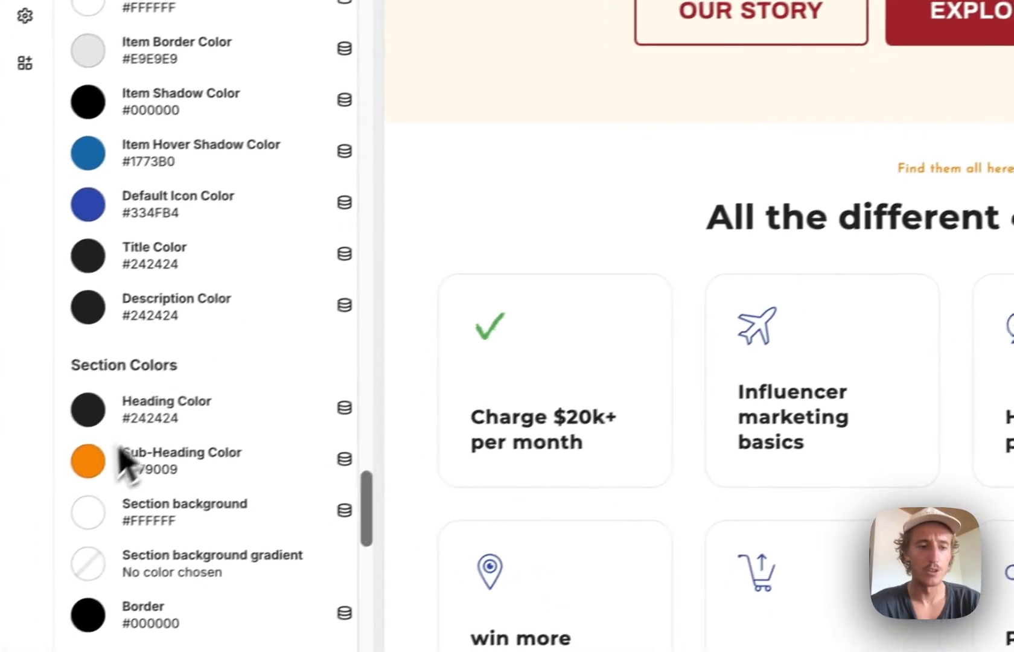
Make the sub-heading and heading the dark blue #334FB4 already in use.
left_click(87, 461)
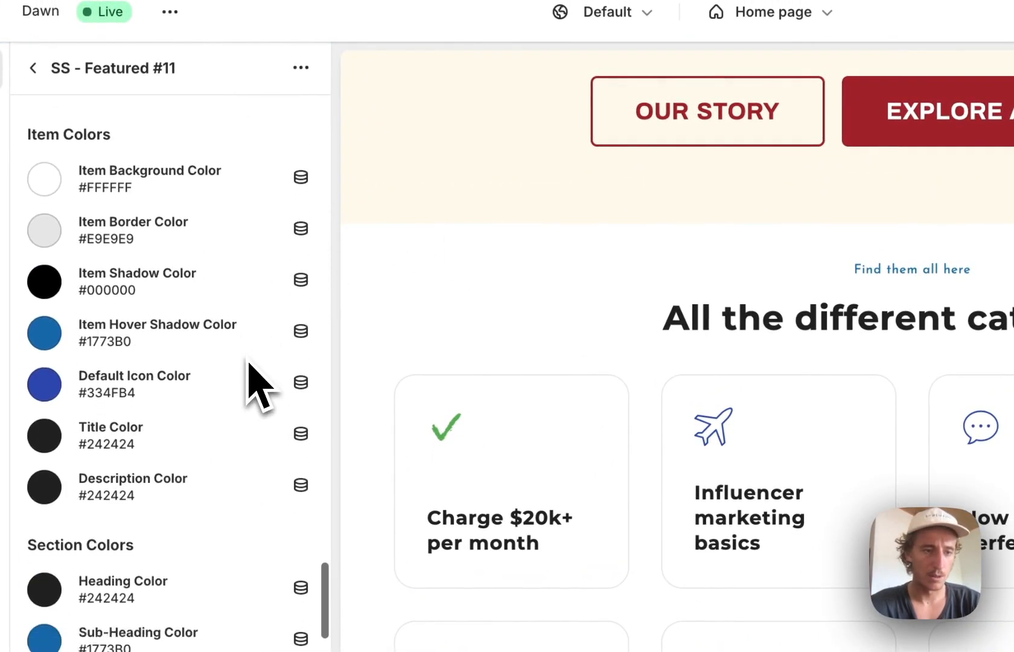
scroll("down", 3)
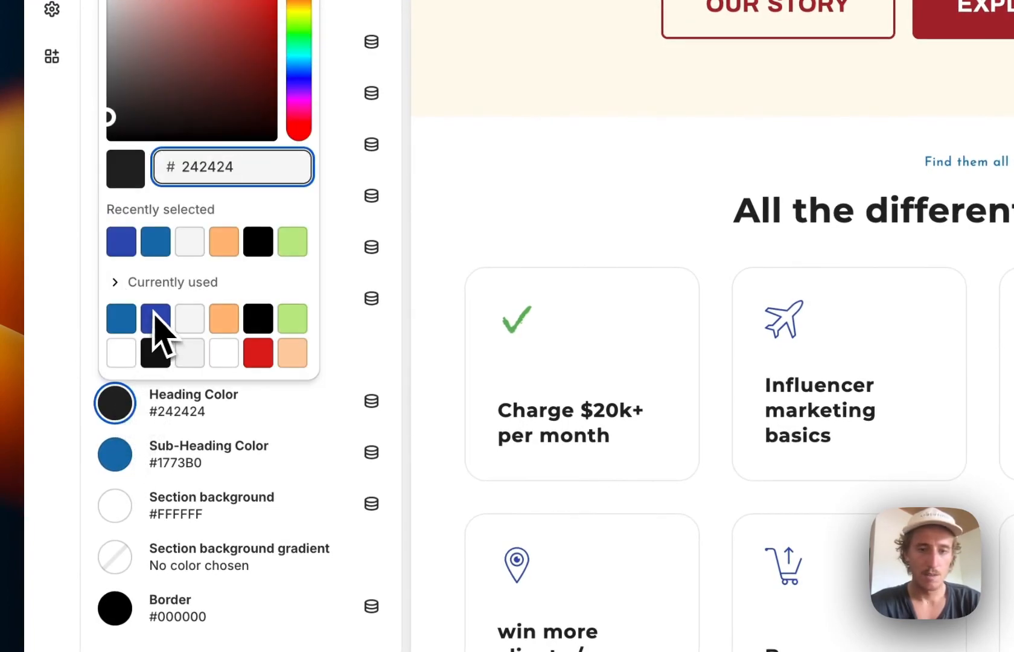
left_click(156, 317)
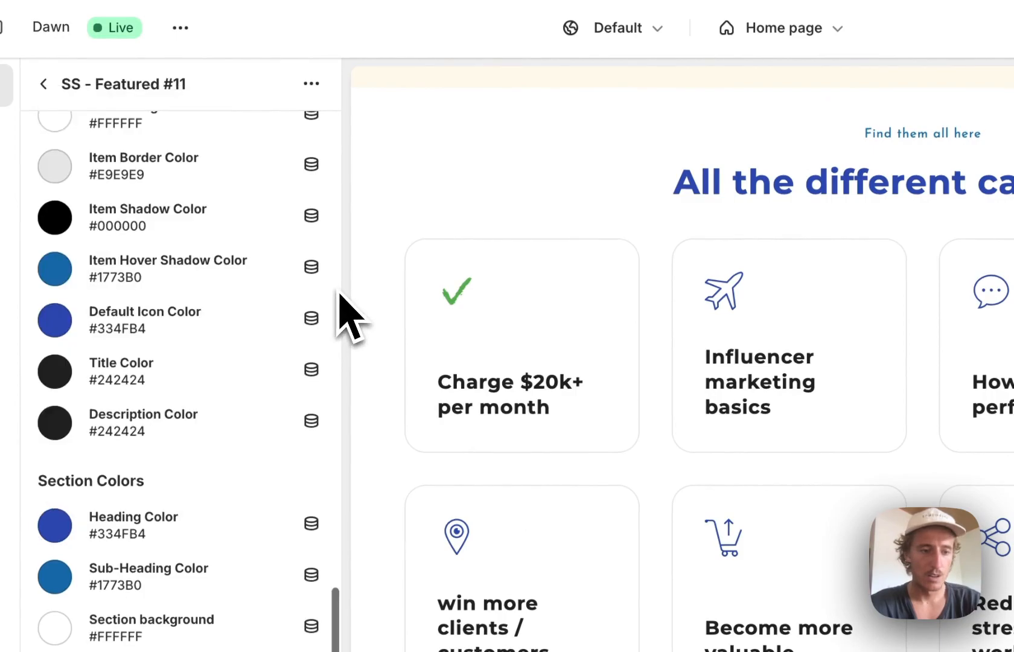
scroll("down", 3)
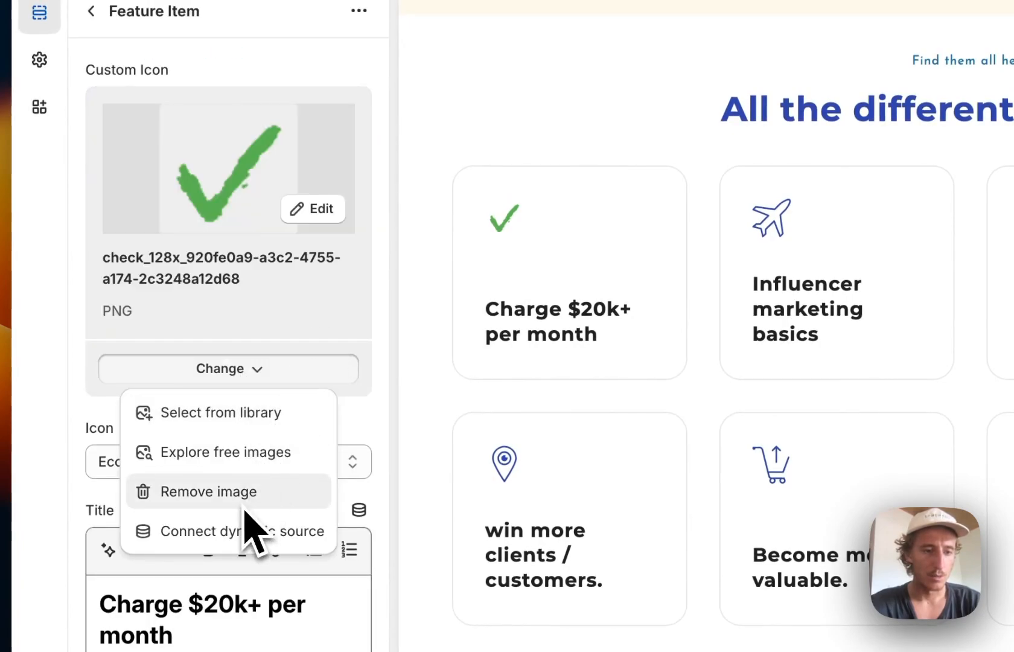
Remove the first Feature Item's custom check image so it shows the blue globe icon.
left_click(210, 491)
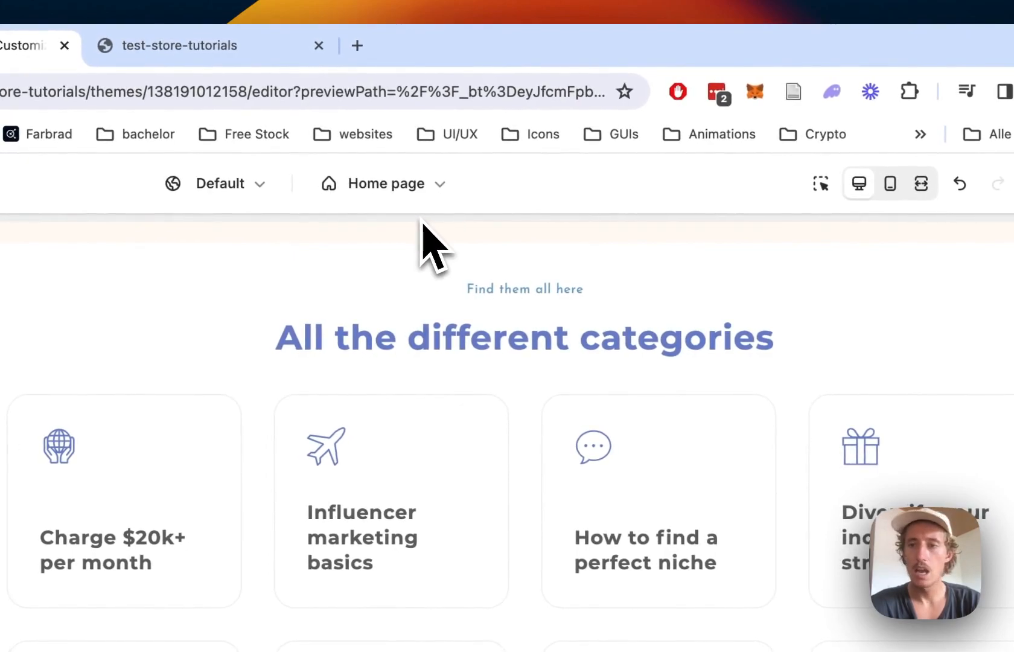
View the live storefront and scroll to the blue 'All the different categories' grid.
left_click(459, 46)
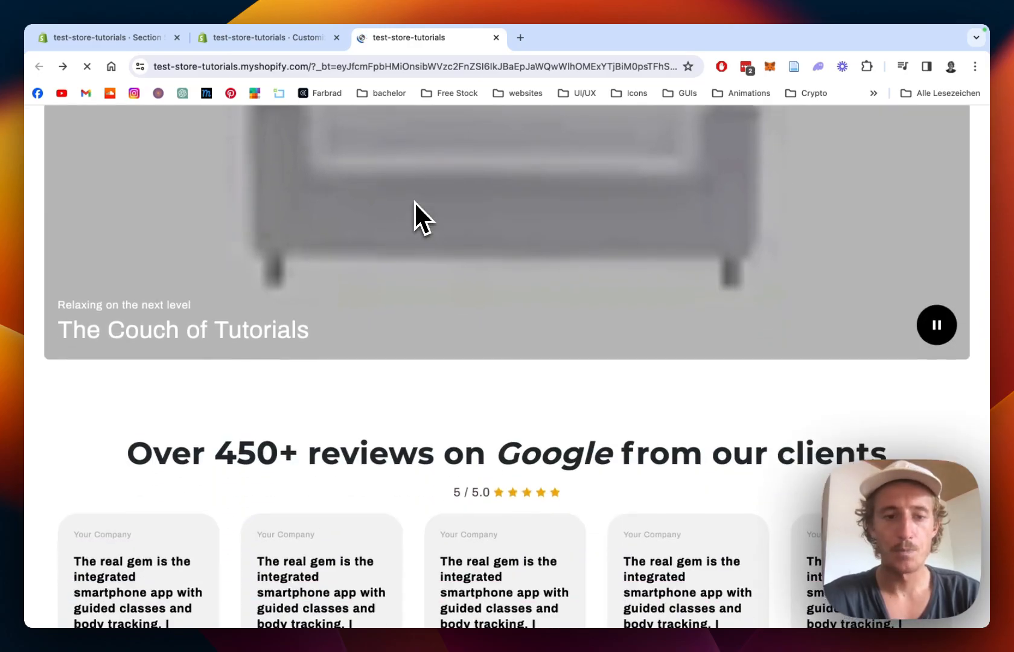
scroll("down", 3)
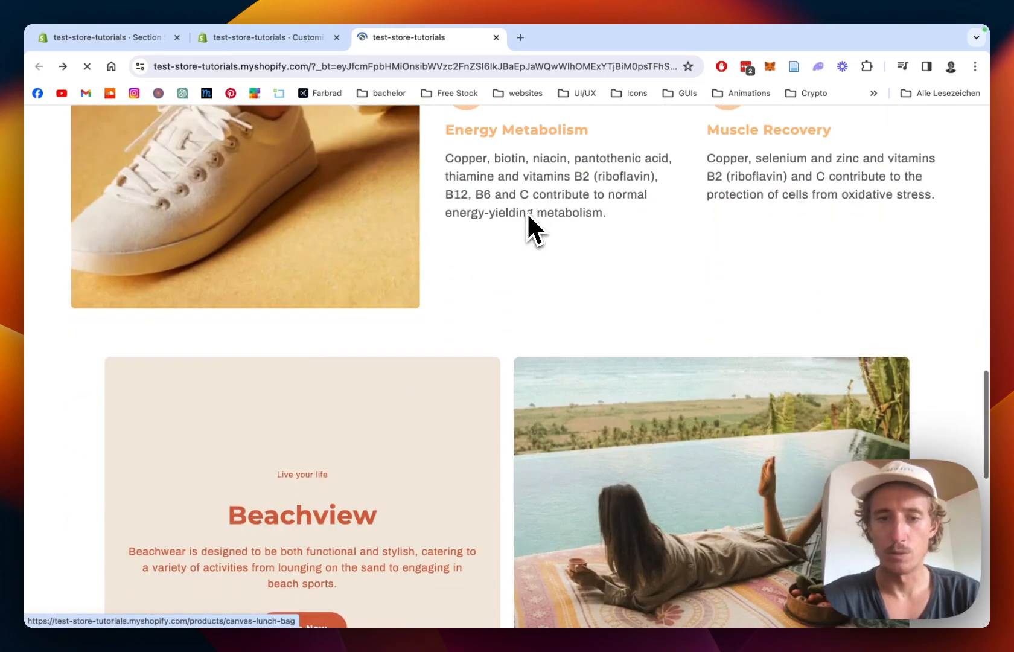
scroll("down", 3)
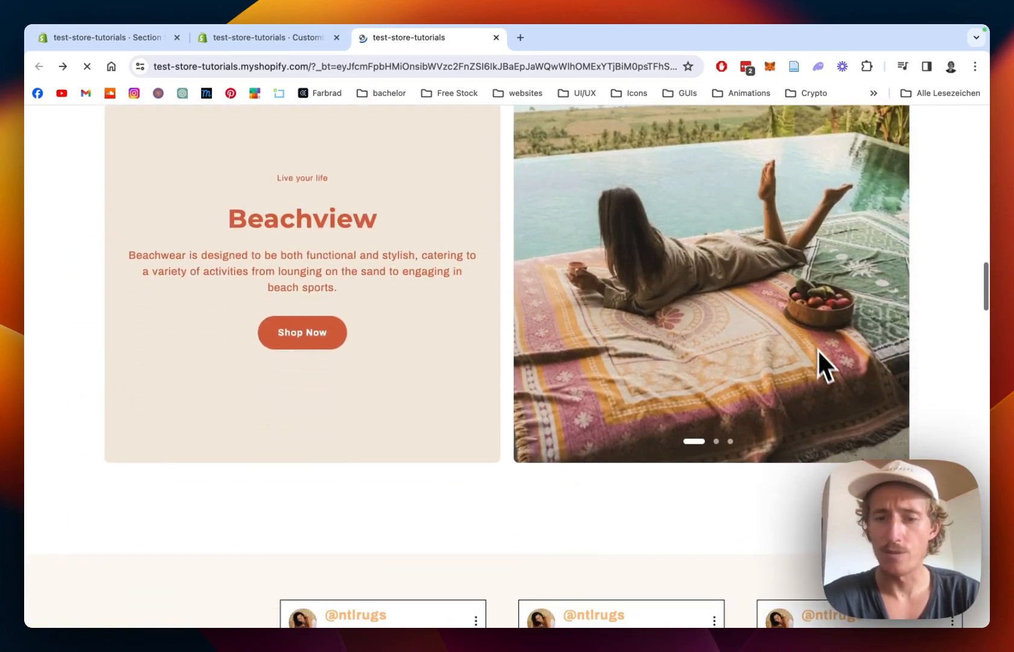
scroll("down", 3)
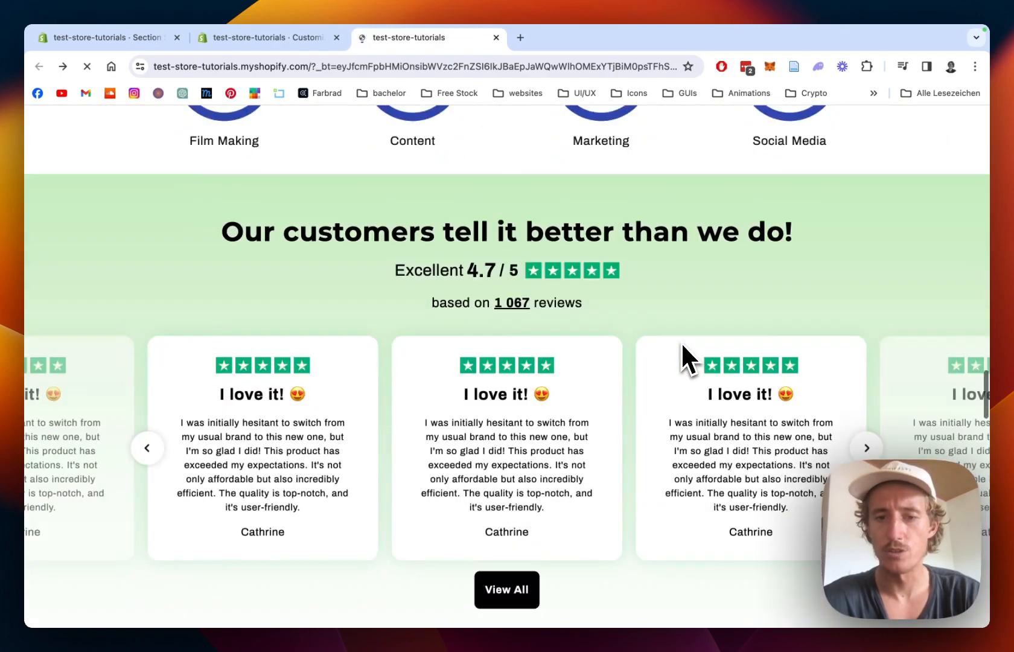
scroll("down", 3)
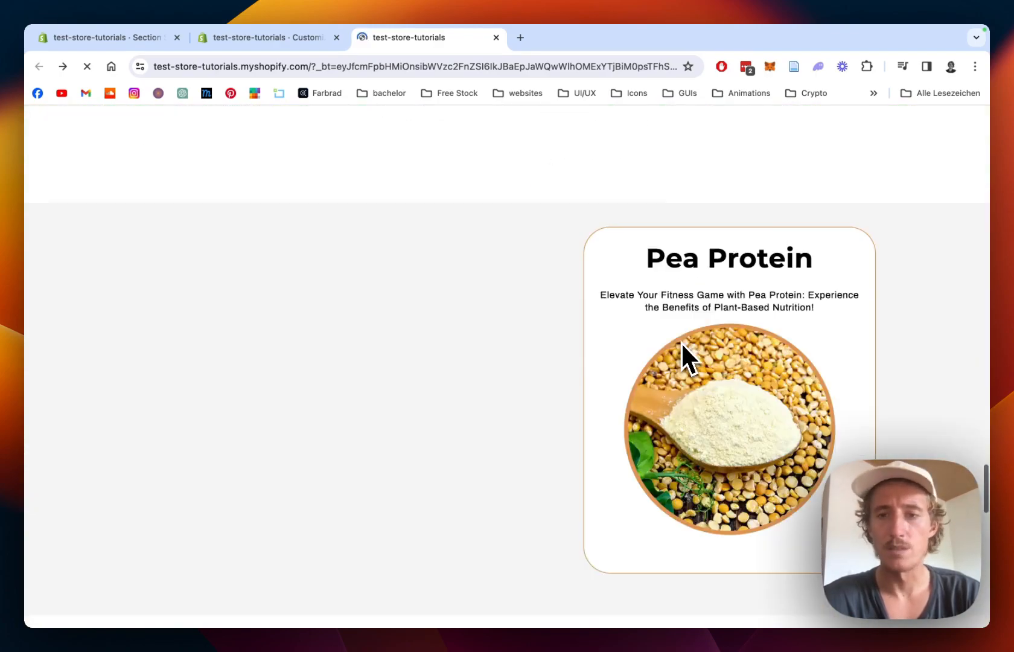
scroll("down", 3)
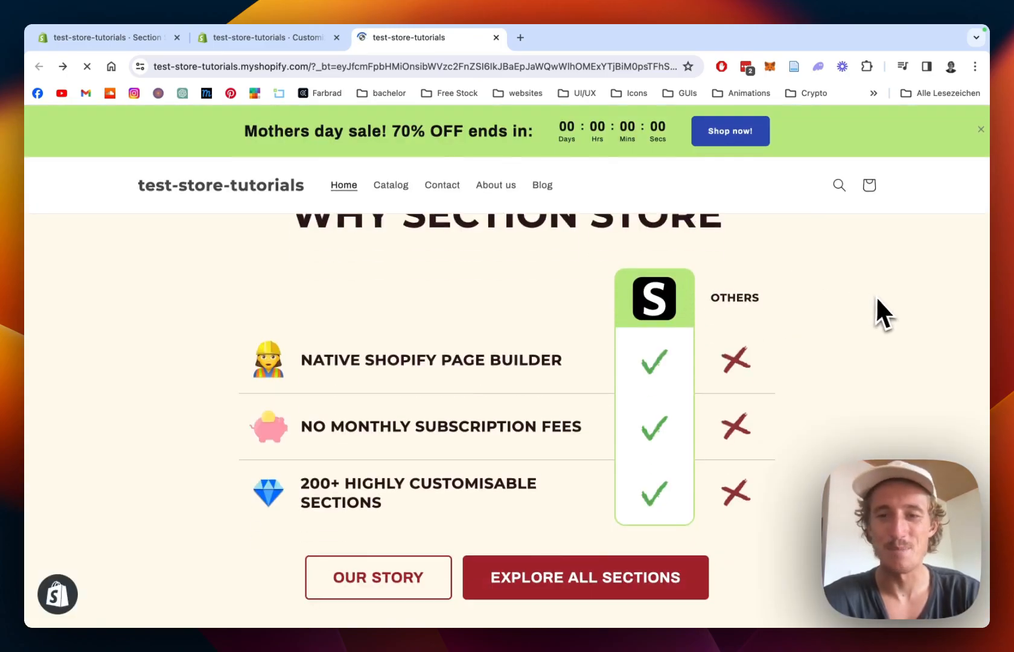
scroll("down", 3)
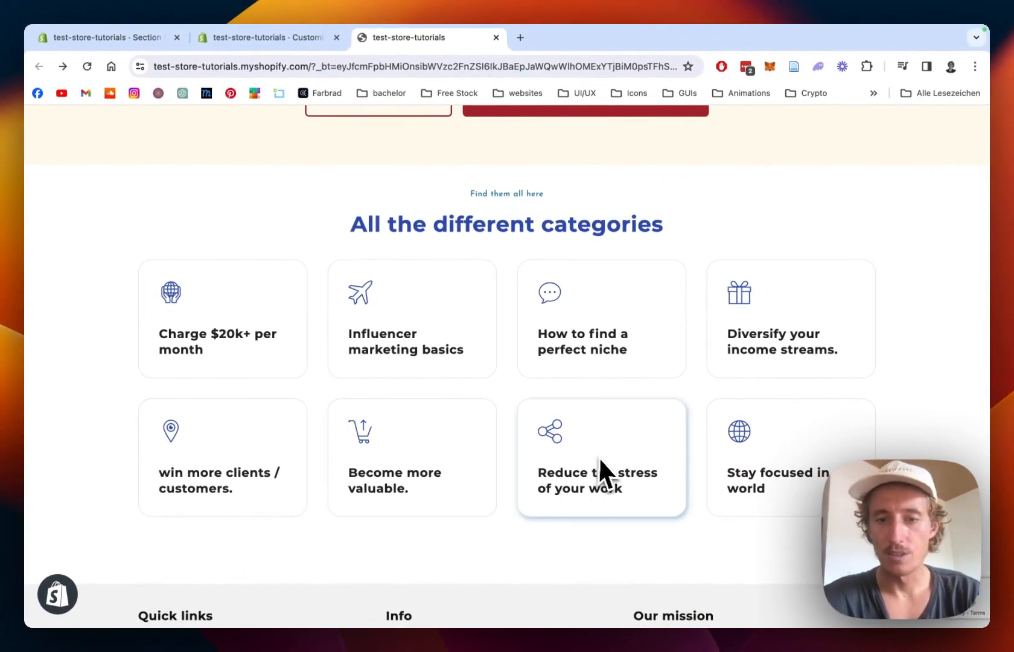
mouse_move(738, 327)
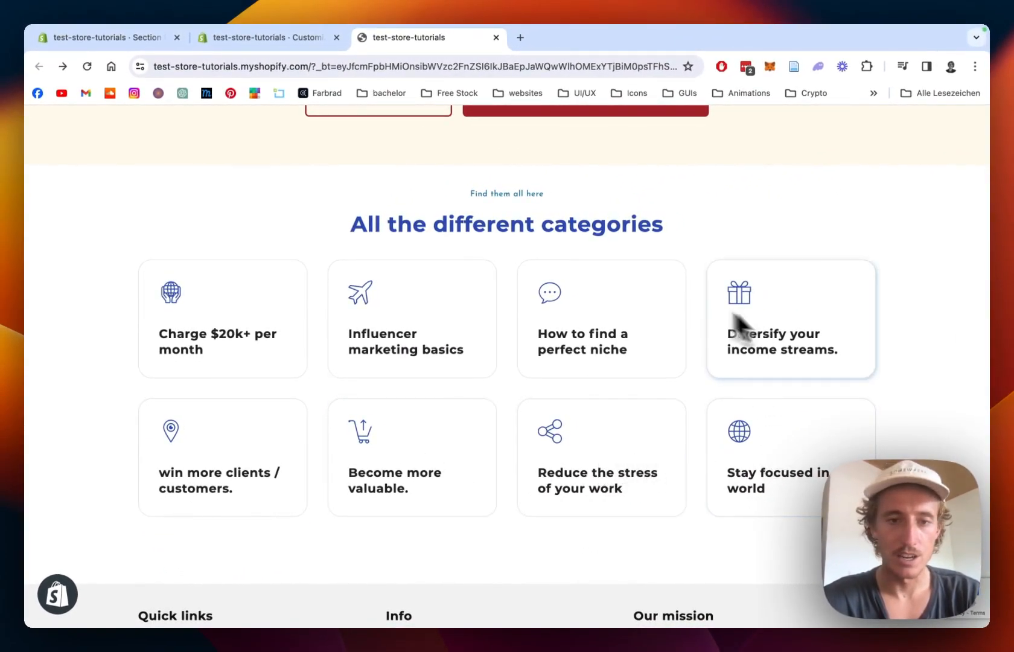
mouse_move(206, 323)
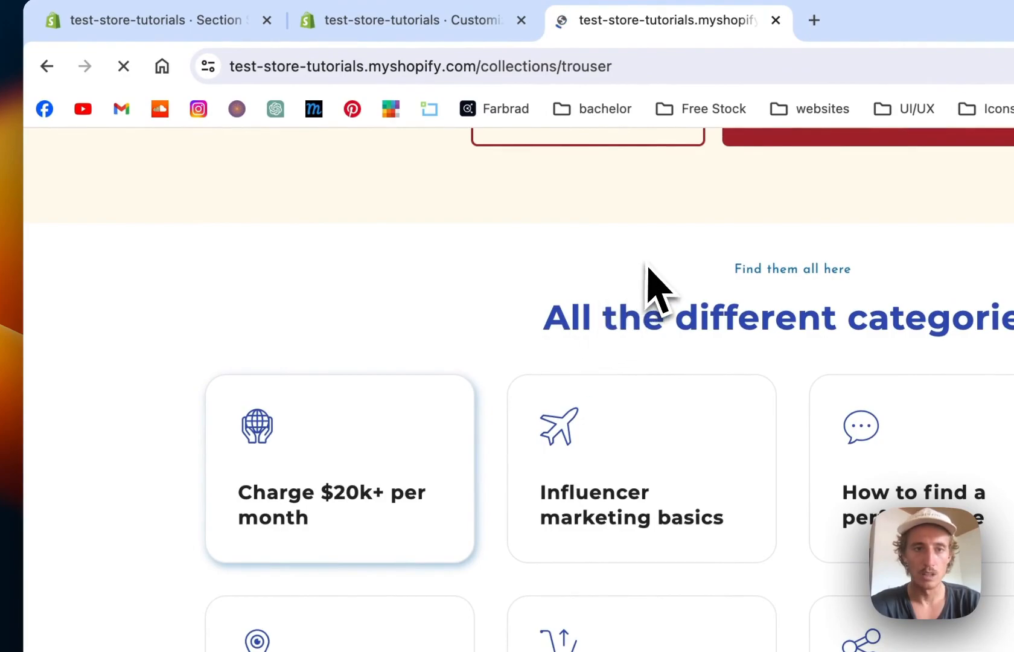
Follow the first card to the Backpacks collection, then go back to the home page.
left_click(47, 81)
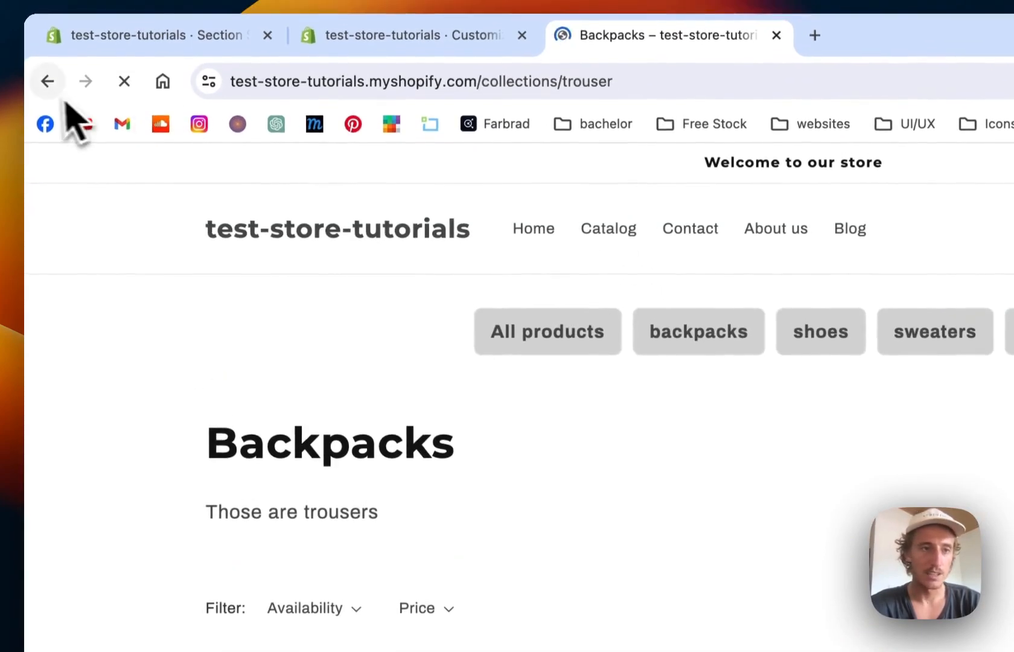
left_click(698, 332)
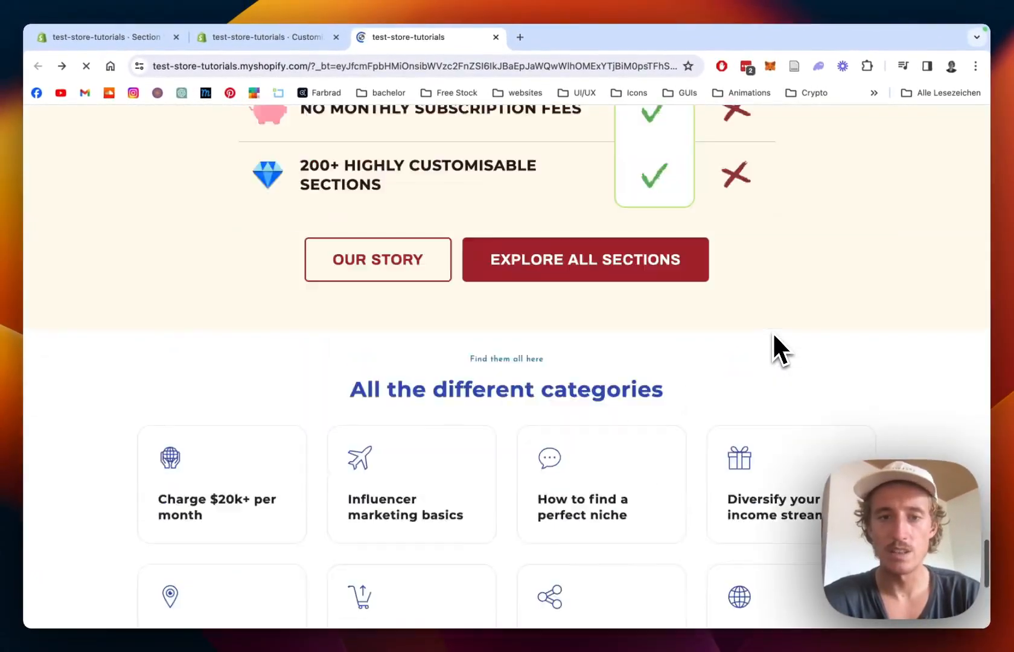
scroll("down", 3)
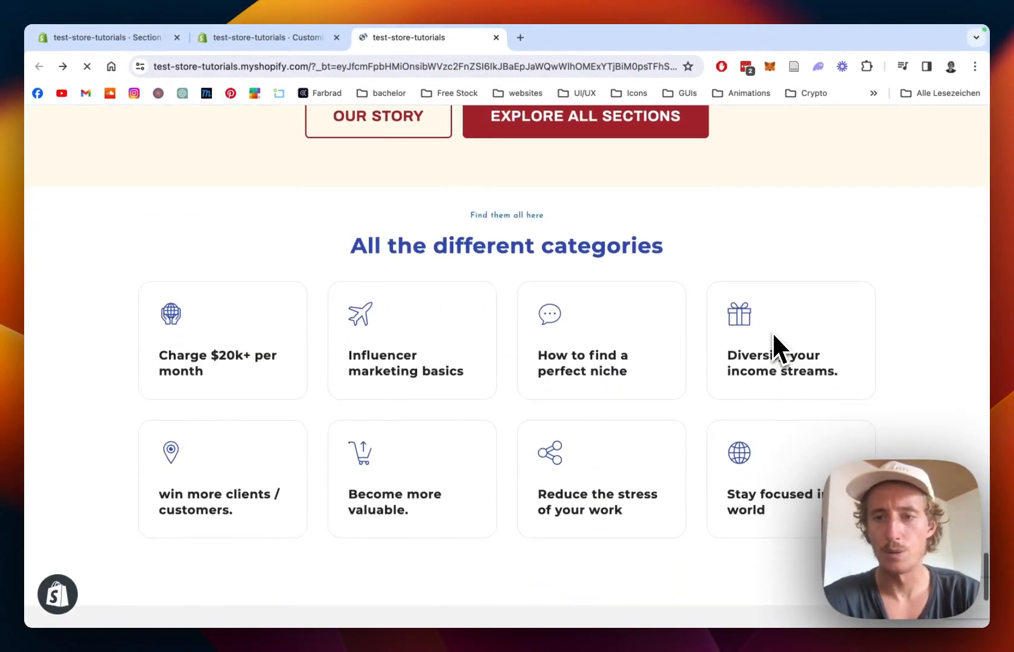
mouse_move(937, 376)
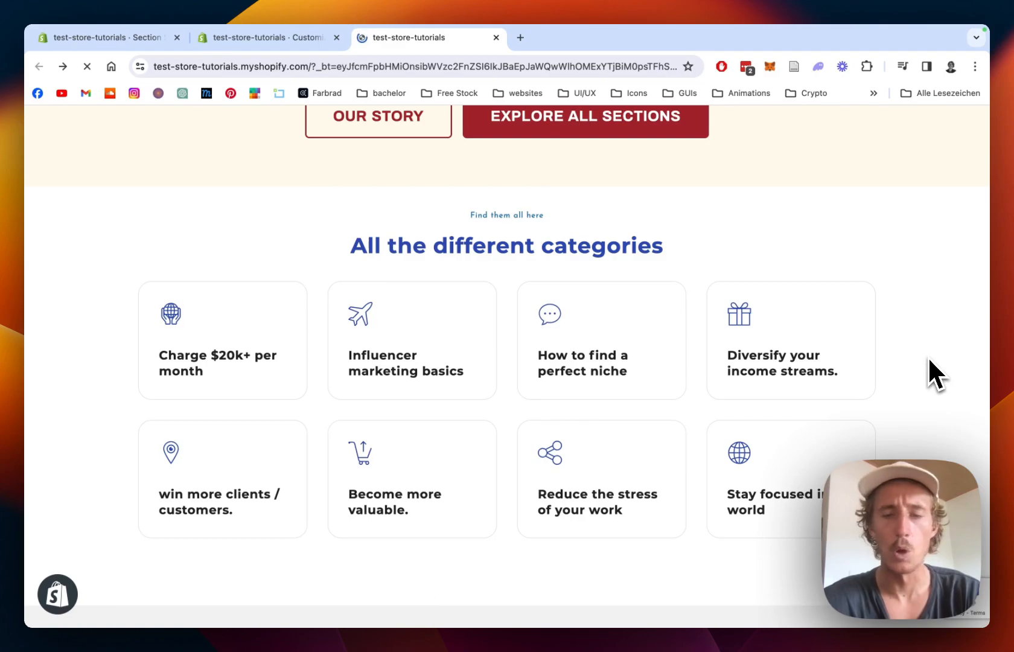
mouse_move(867, 239)
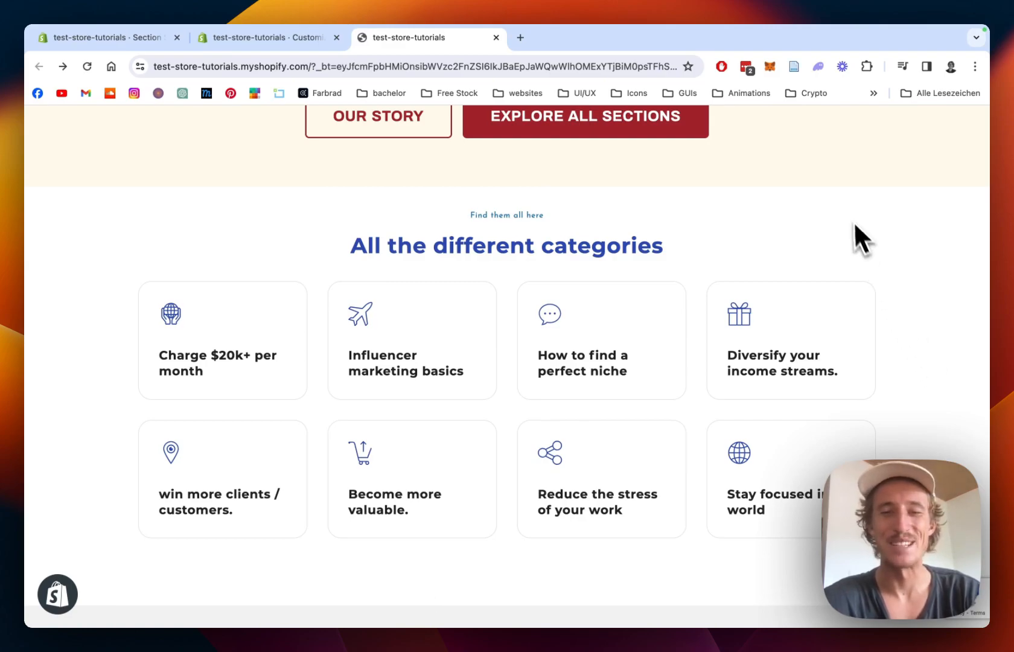